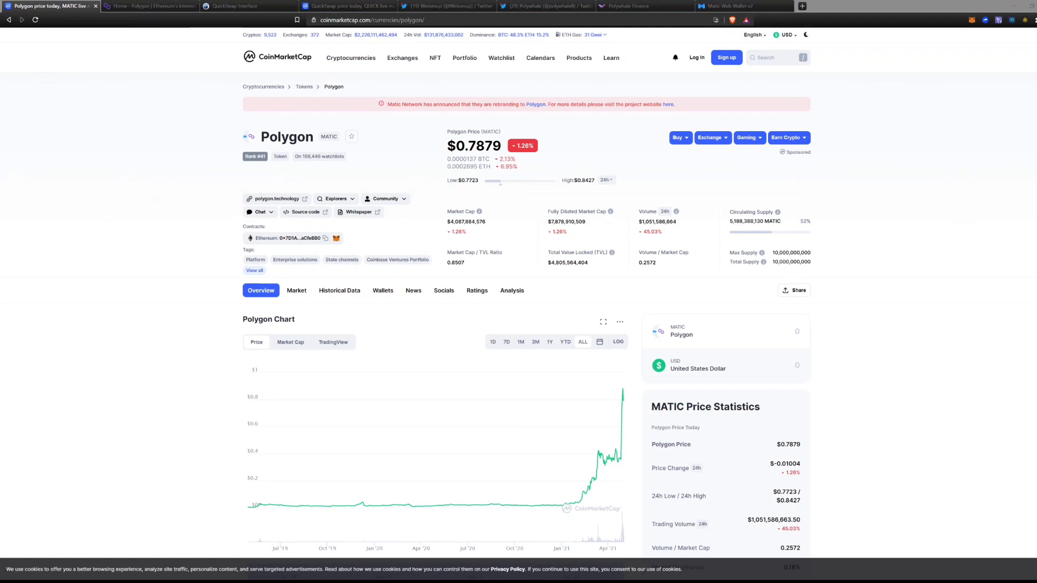
mouse_move(296, 507)
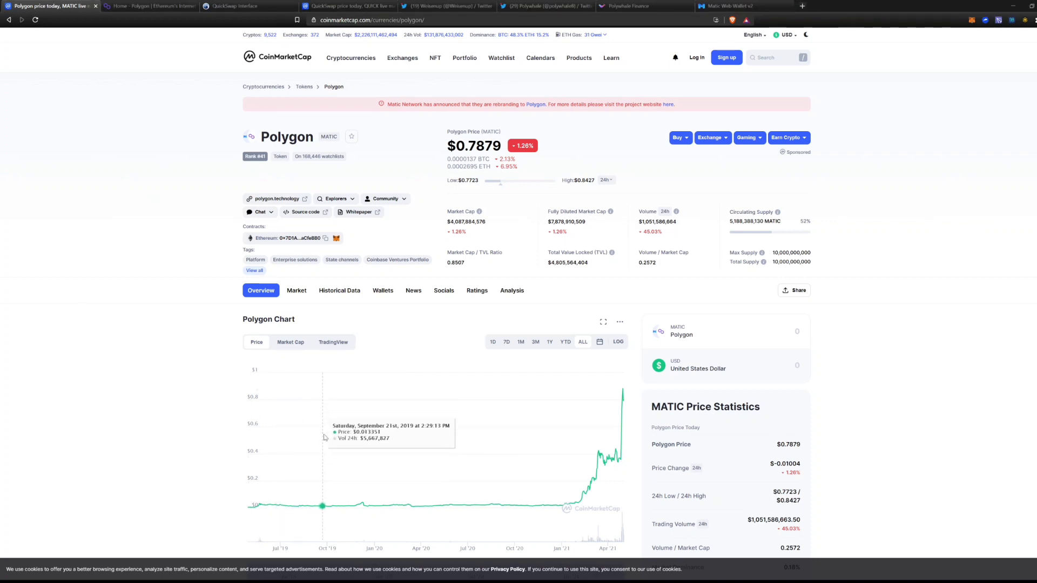
mouse_move(212, 459)
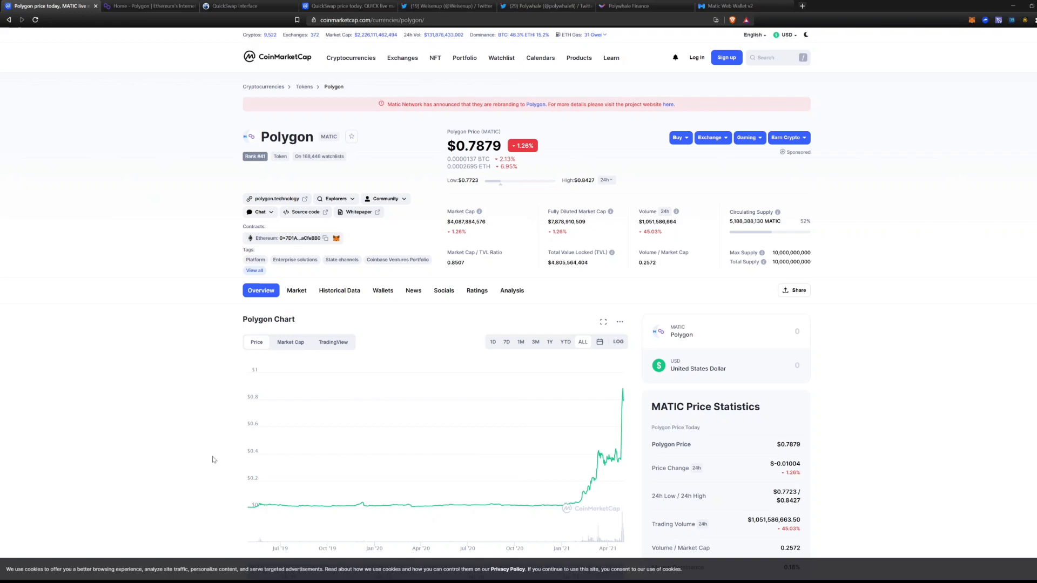
mouse_move(148, 430)
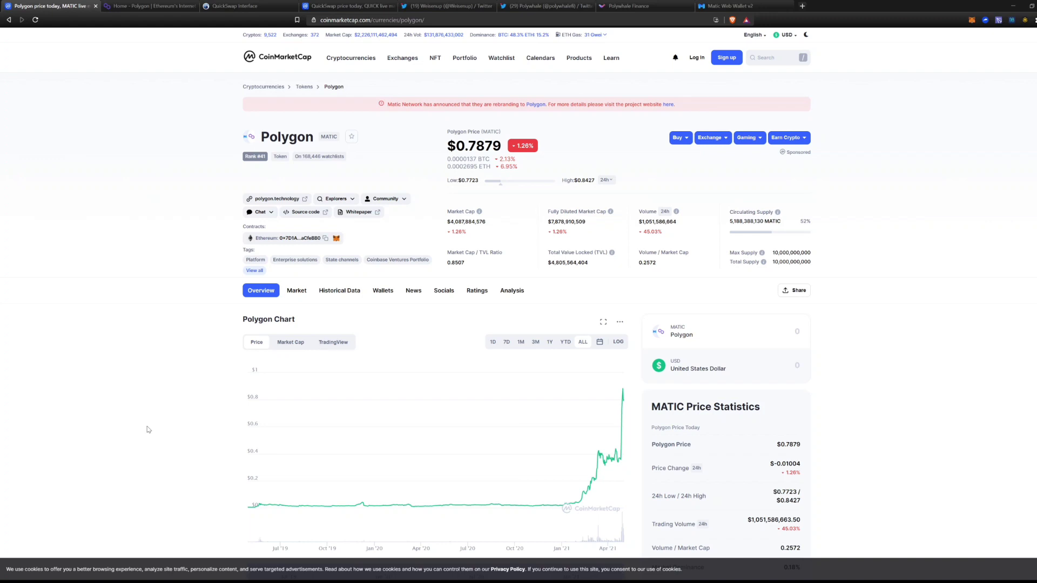
Switch to the polygon.technology tab and scroll down to the Challenge and Solution sections
left_click(149, 6)
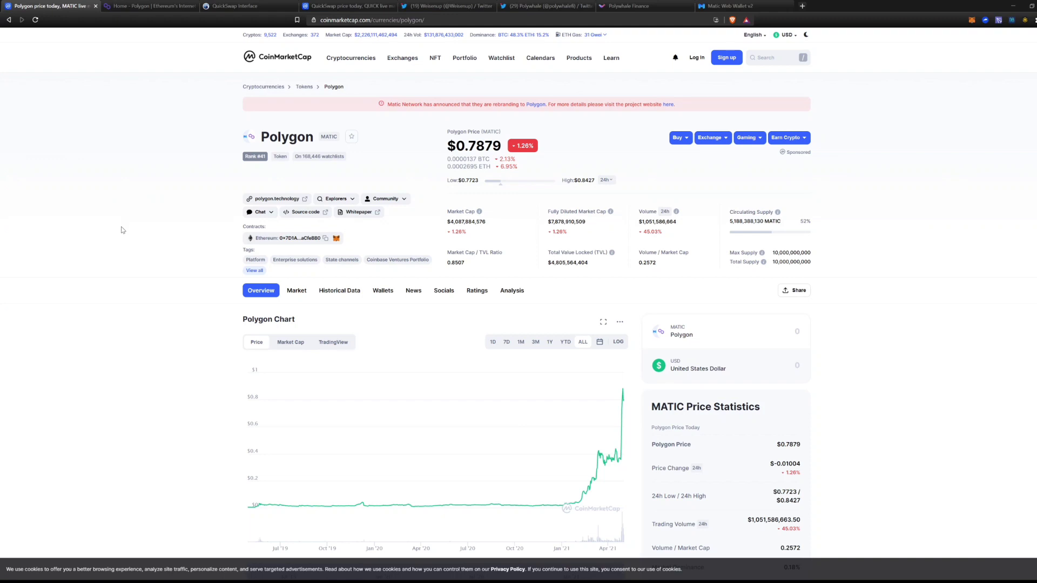
mouse_move(85, 236)
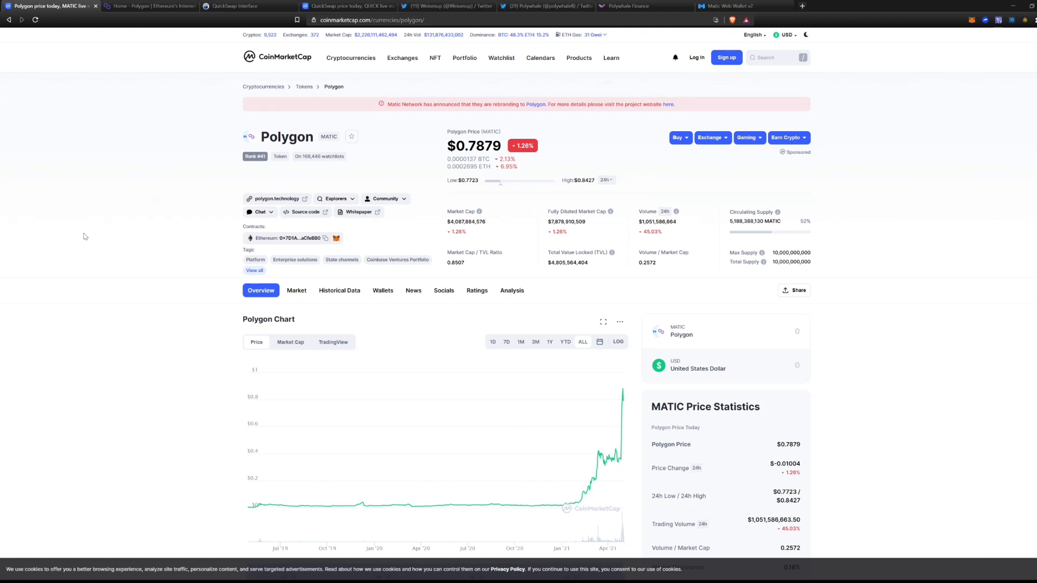
mouse_move(592, 516)
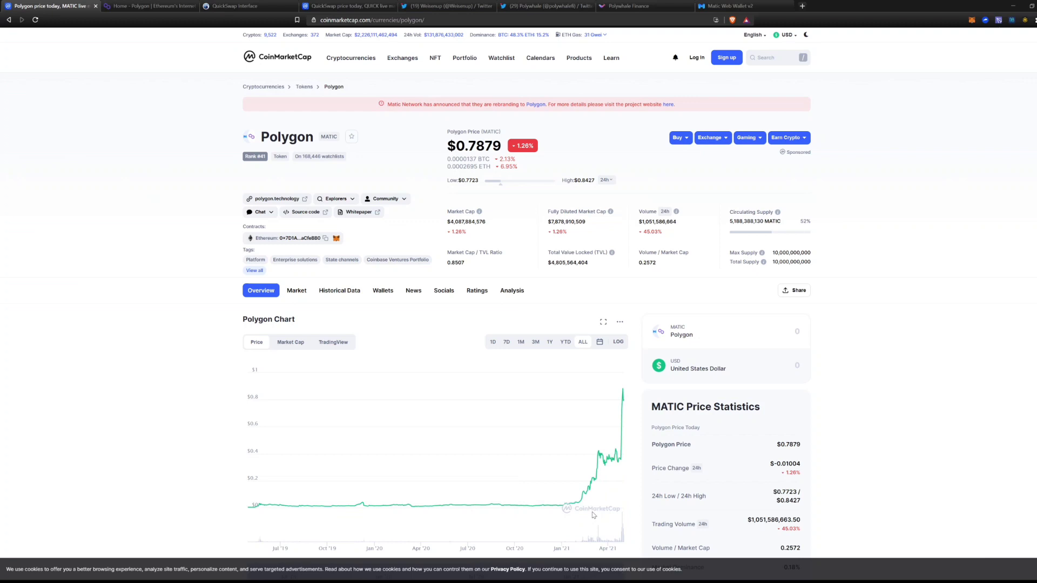
mouse_move(576, 508)
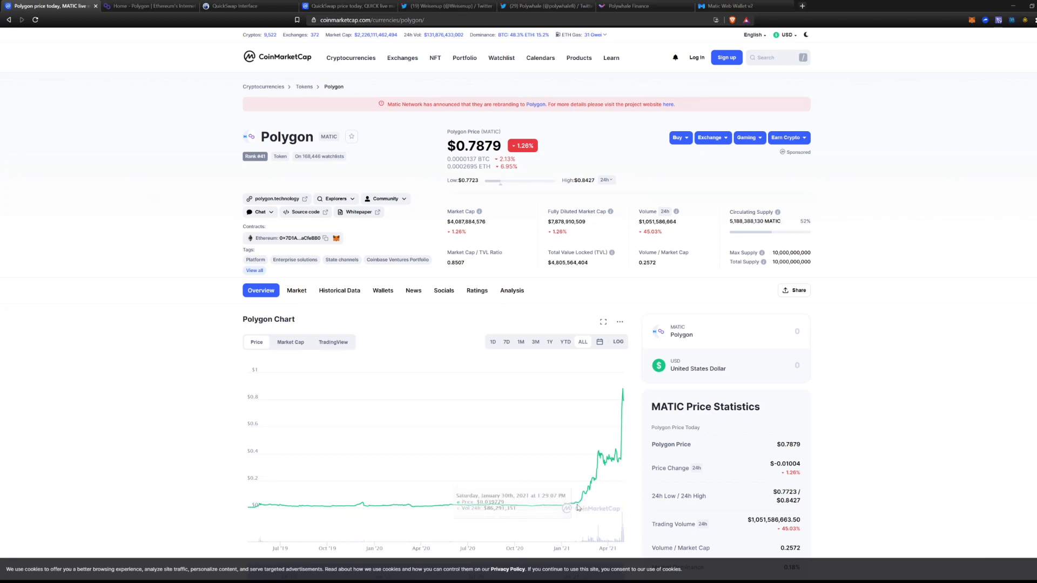
mouse_move(575, 504)
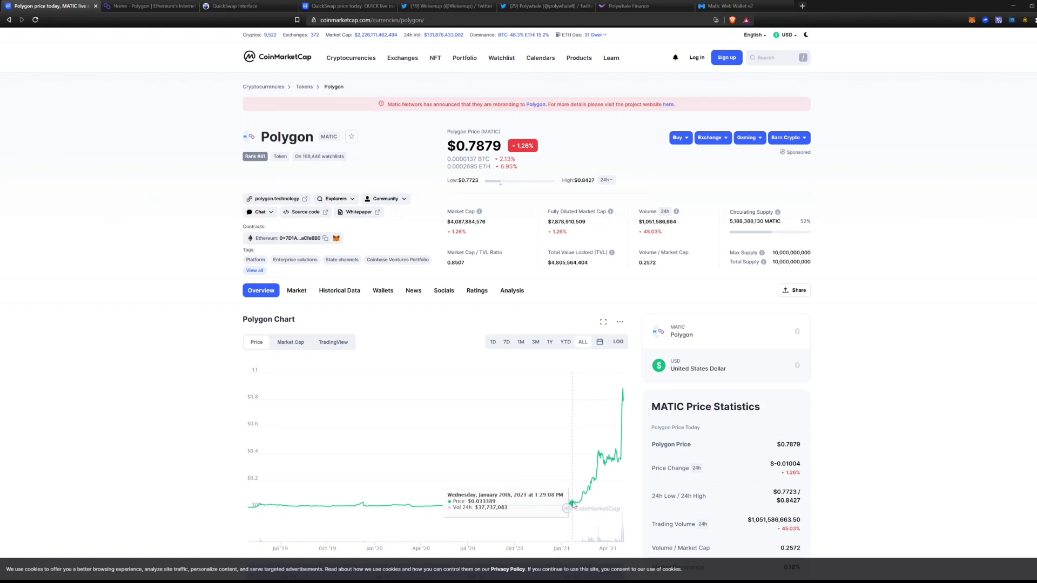
mouse_move(559, 504)
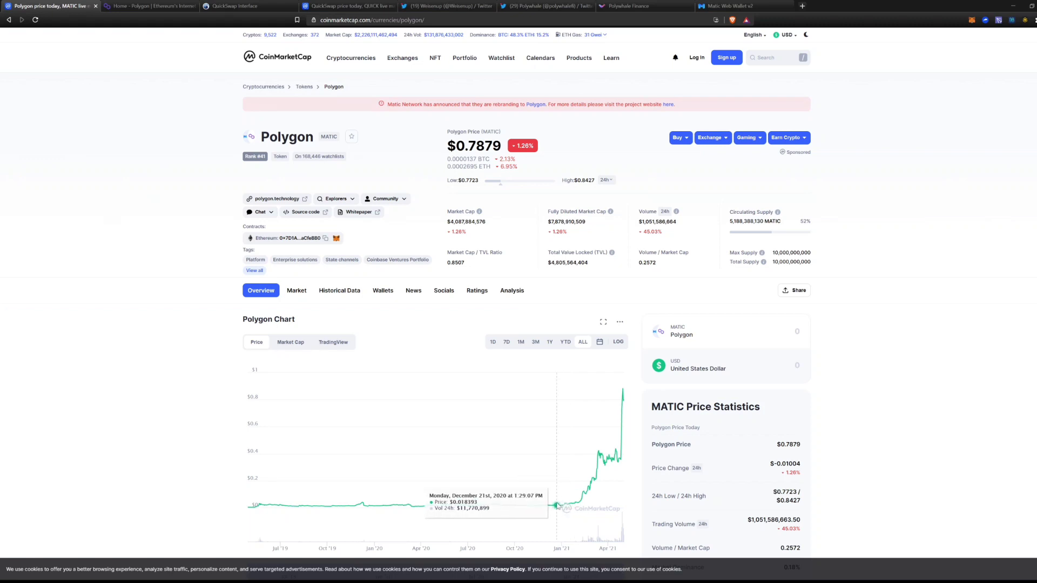
mouse_move(553, 506)
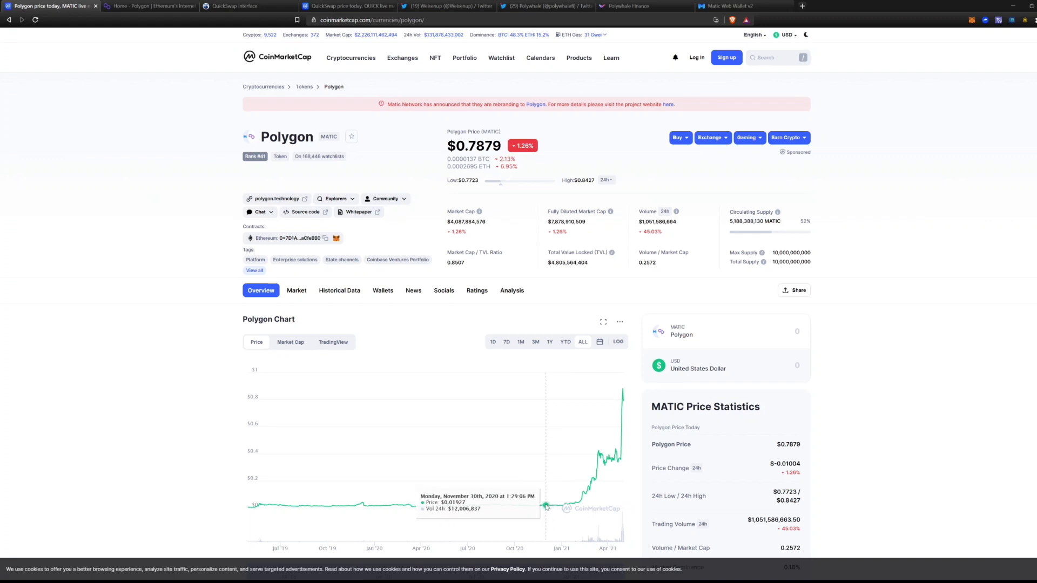
mouse_move(543, 506)
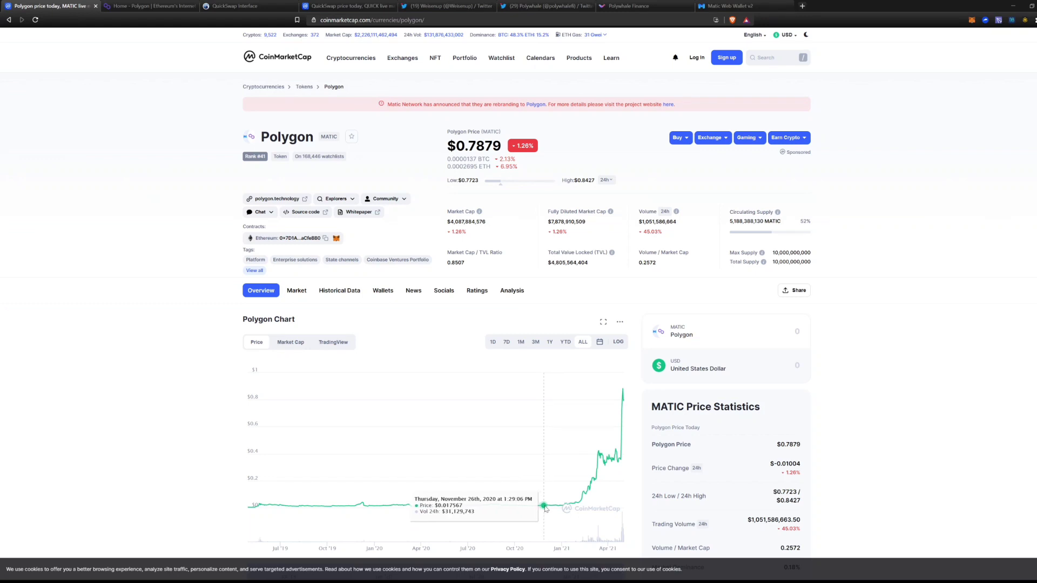
mouse_move(524, 479)
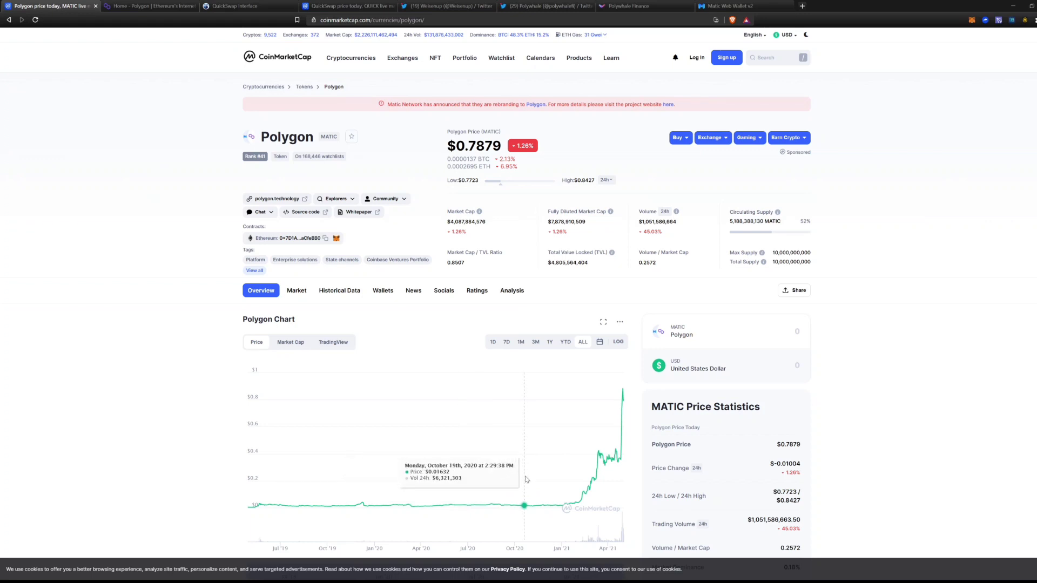
mouse_move(601, 443)
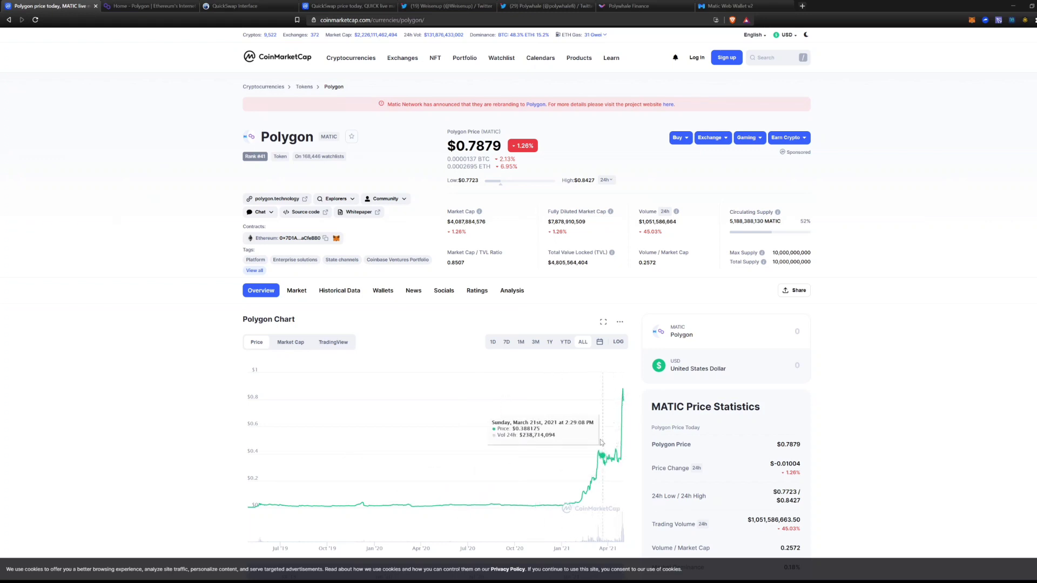
mouse_move(556, 505)
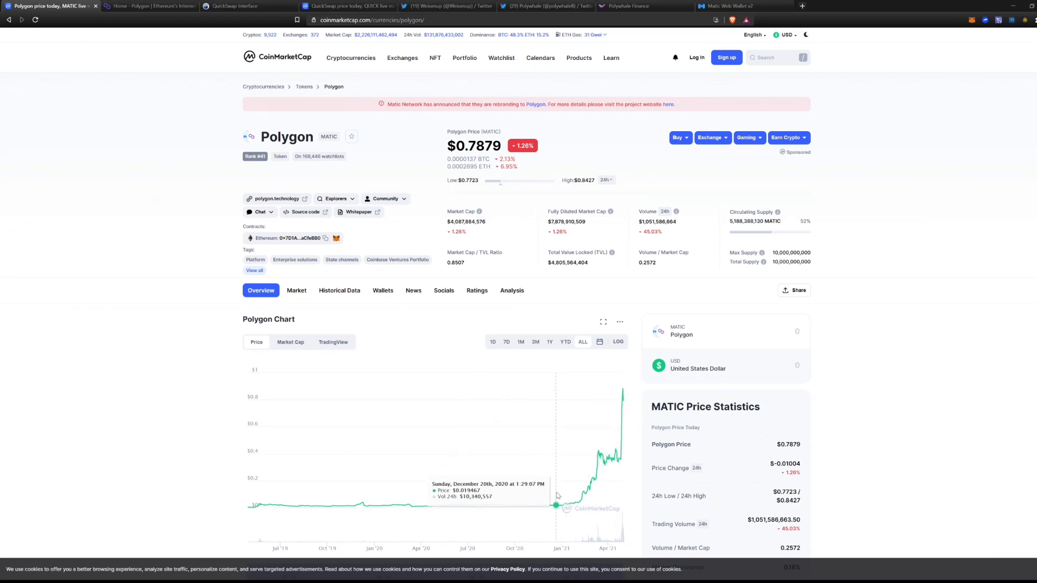
mouse_move(557, 506)
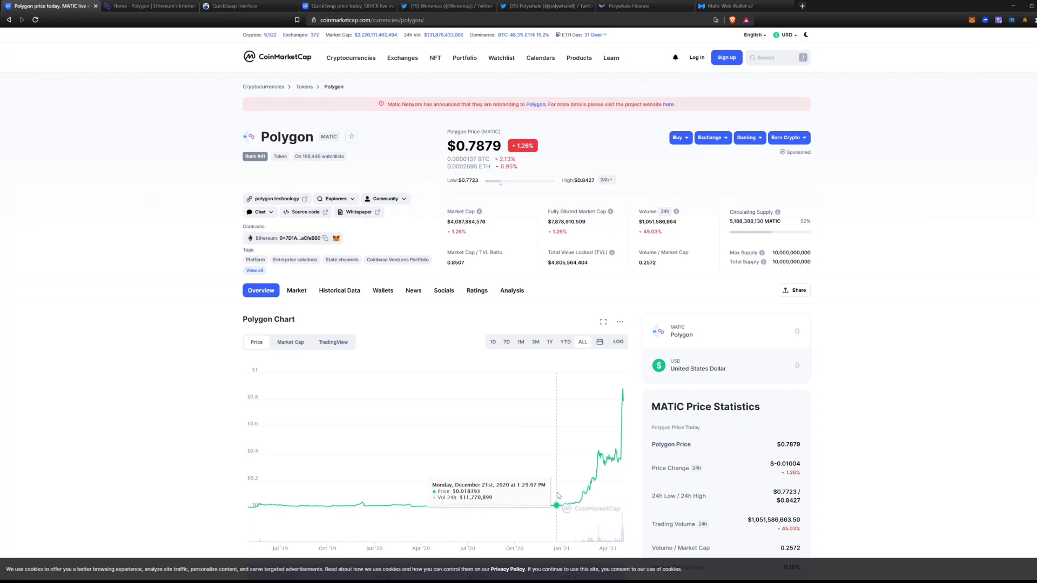
mouse_move(481, 505)
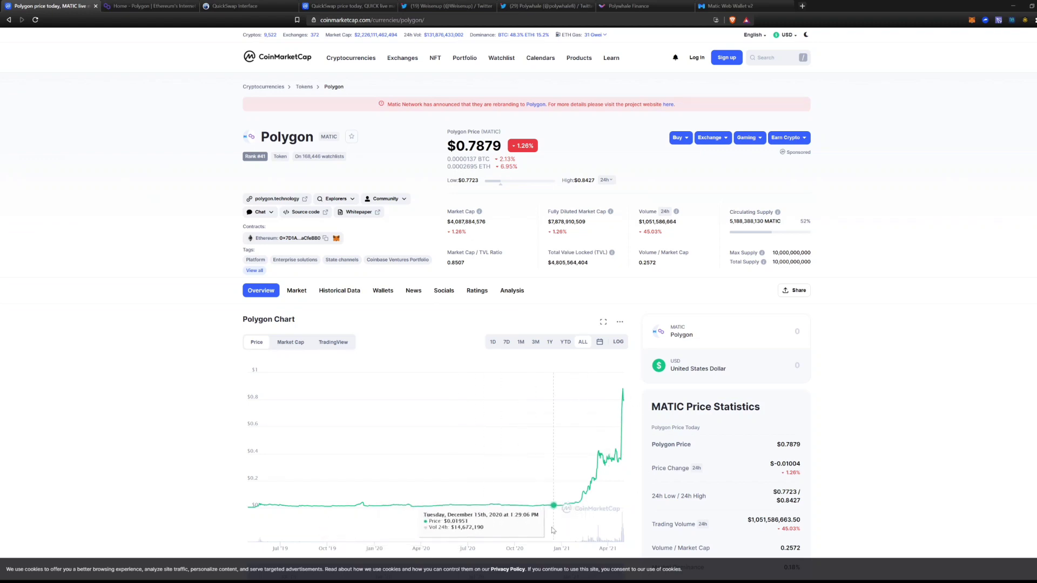
mouse_move(375, 545)
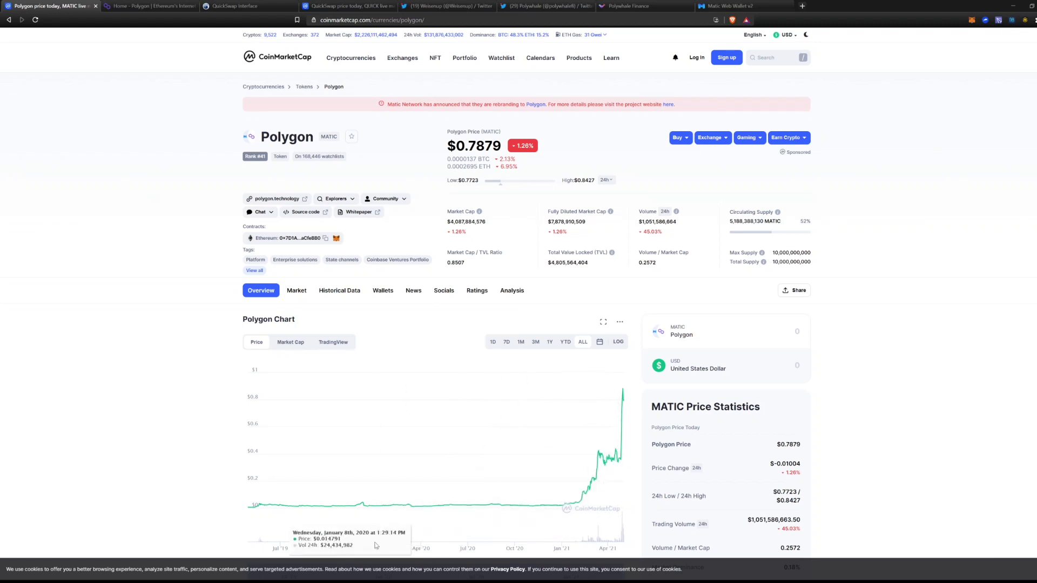
mouse_move(574, 510)
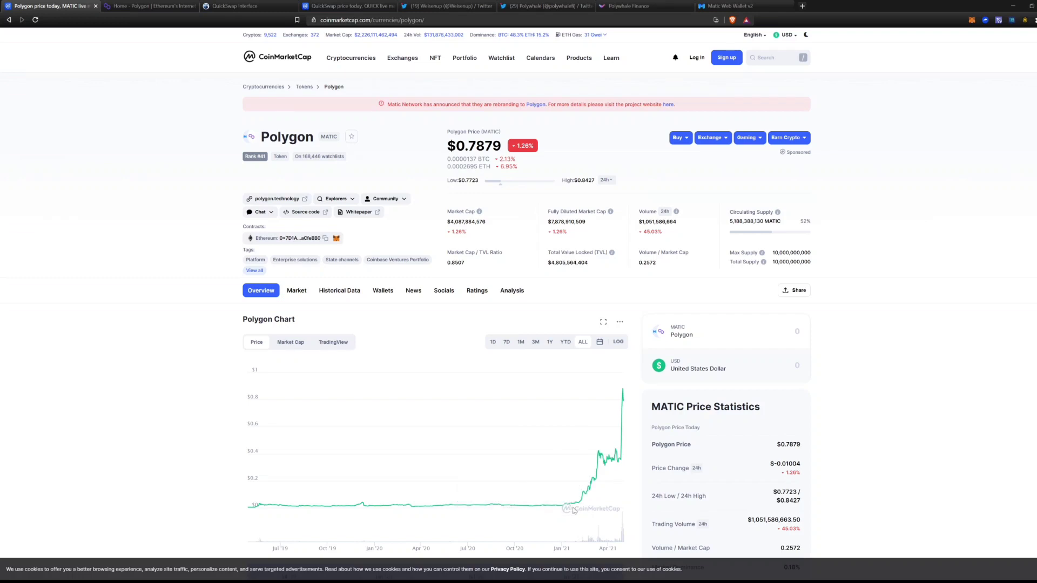
mouse_move(548, 505)
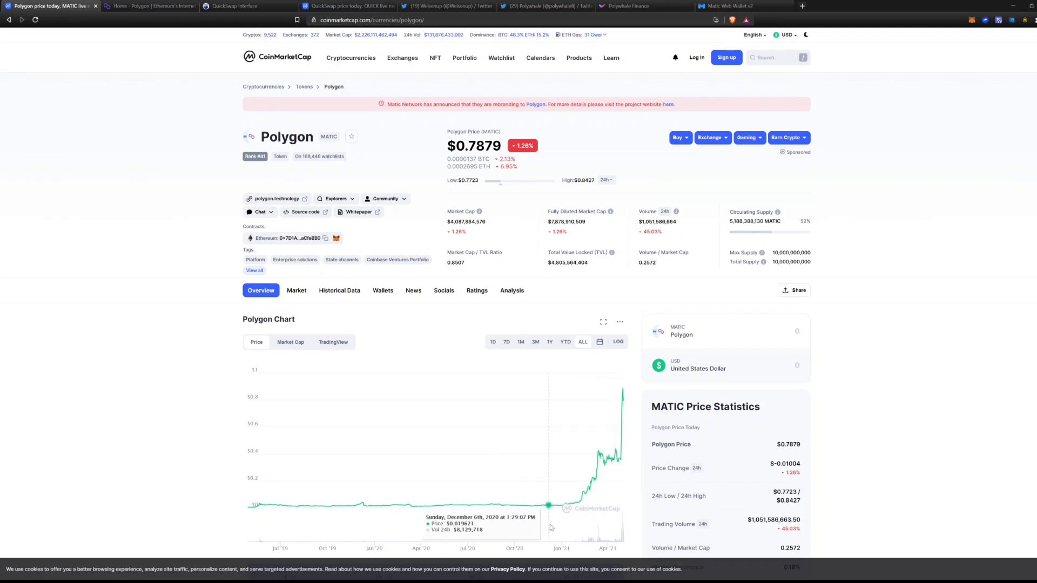
mouse_move(548, 522)
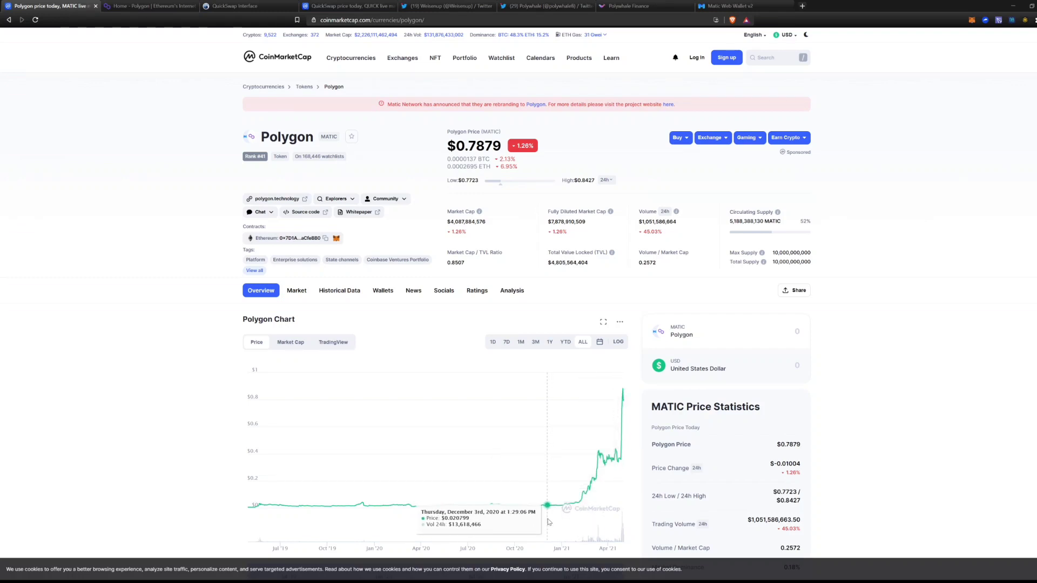
mouse_move(638, 528)
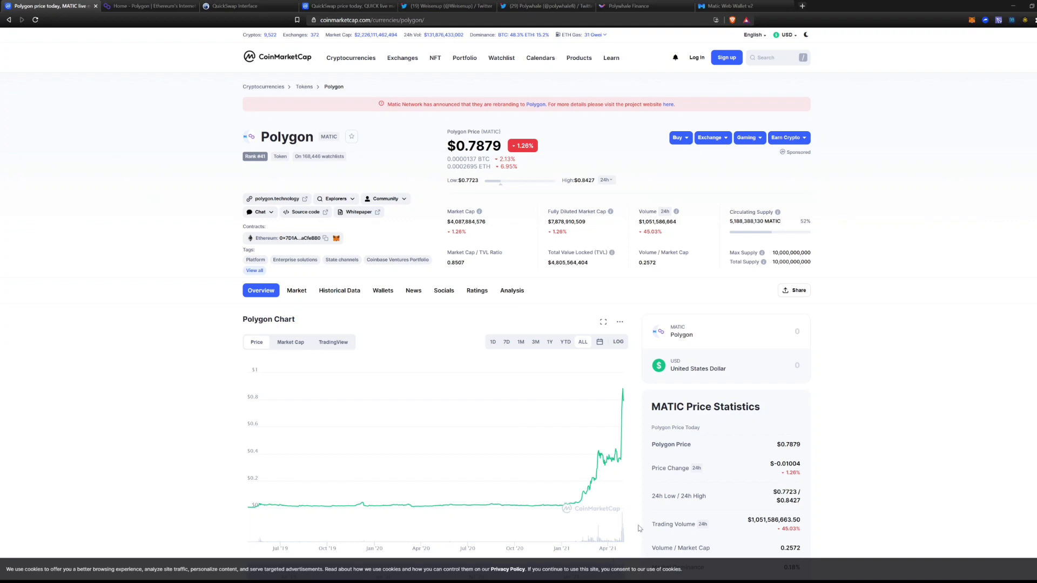
mouse_move(622, 560)
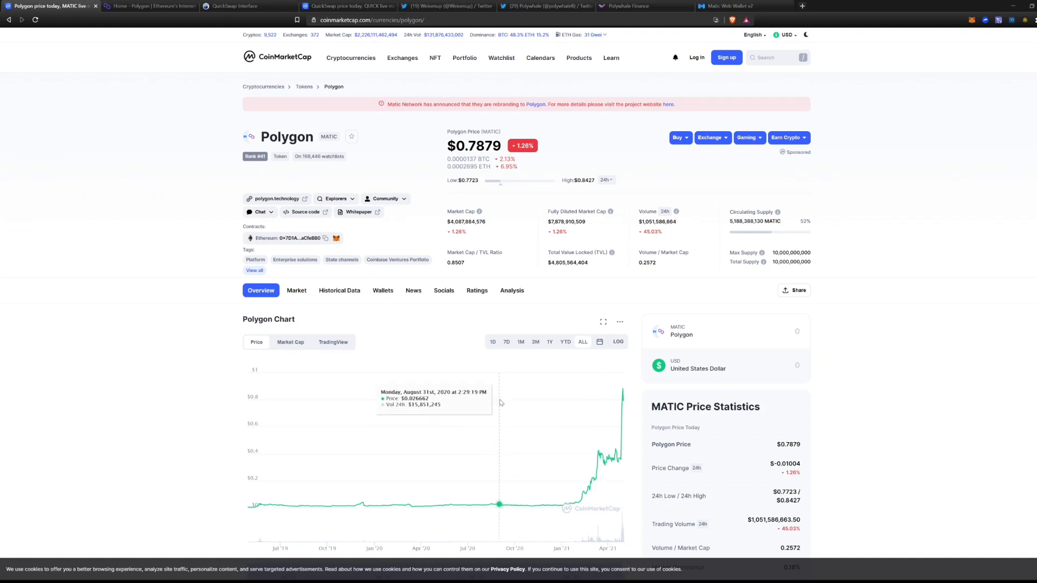
mouse_move(545, 377)
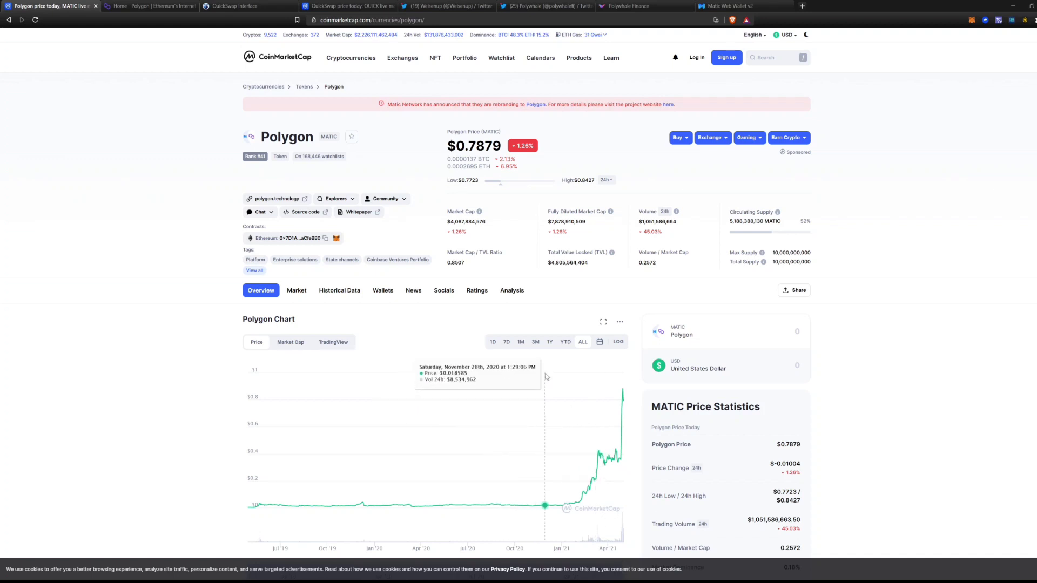
mouse_move(389, 403)
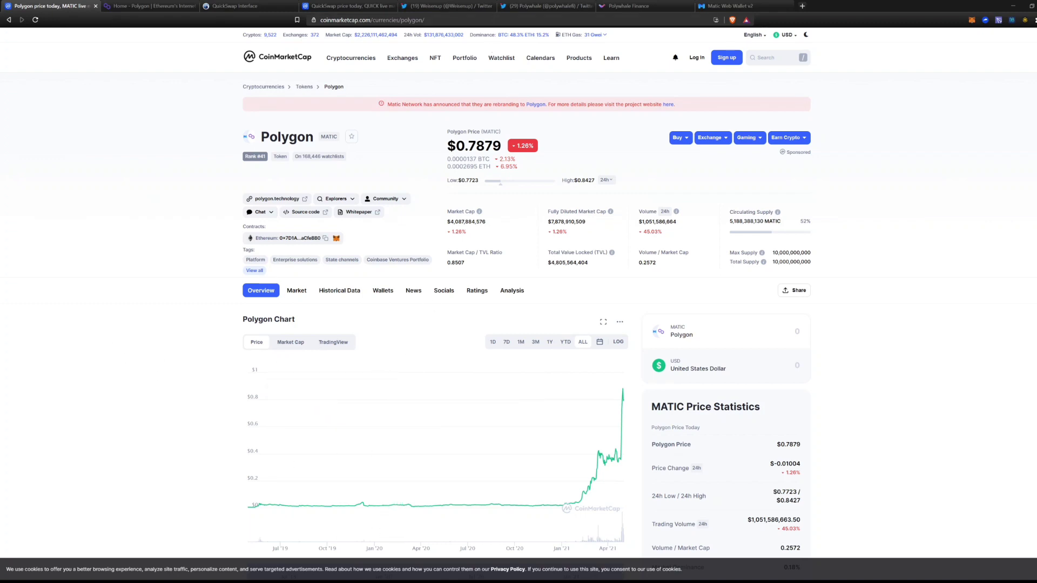
mouse_move(274, 553)
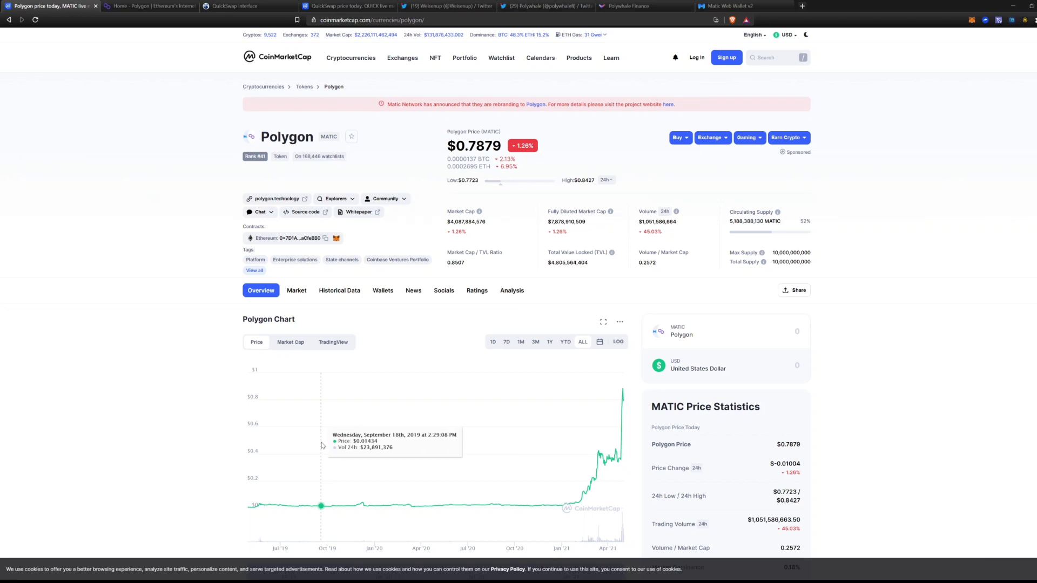
left_click(149, 5)
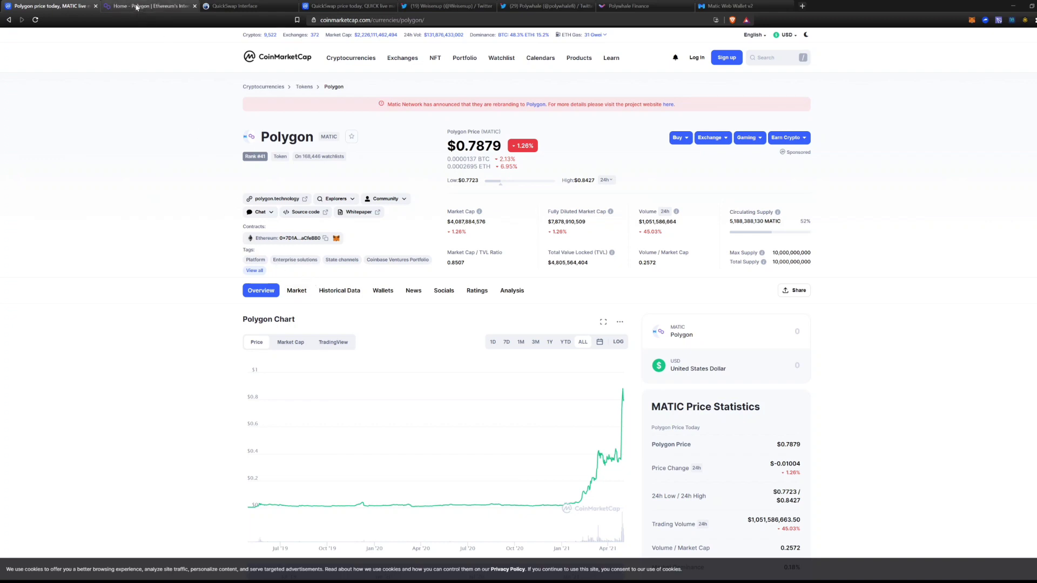
left_click(149, 6)
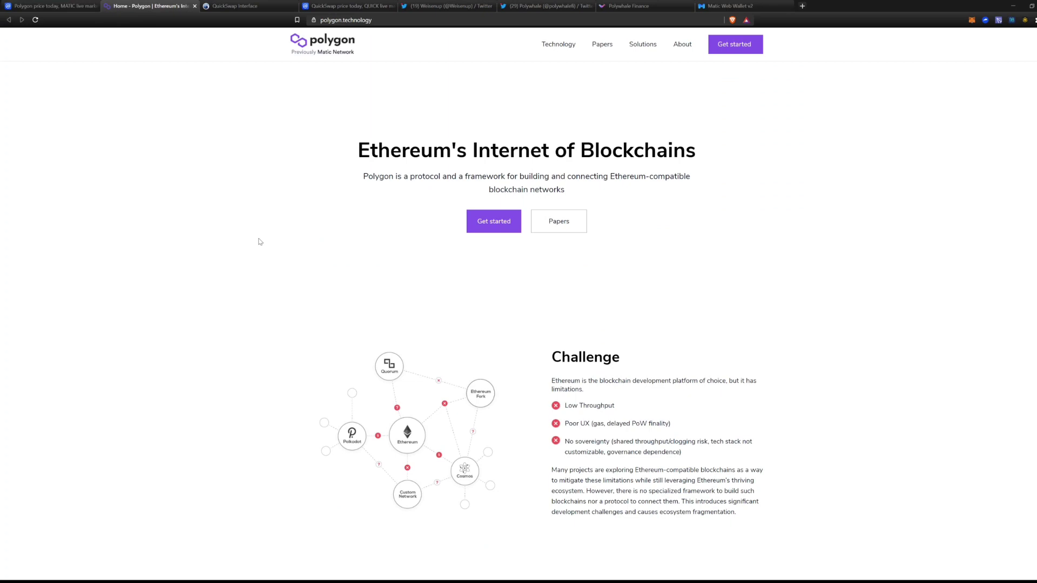
mouse_move(263, 275)
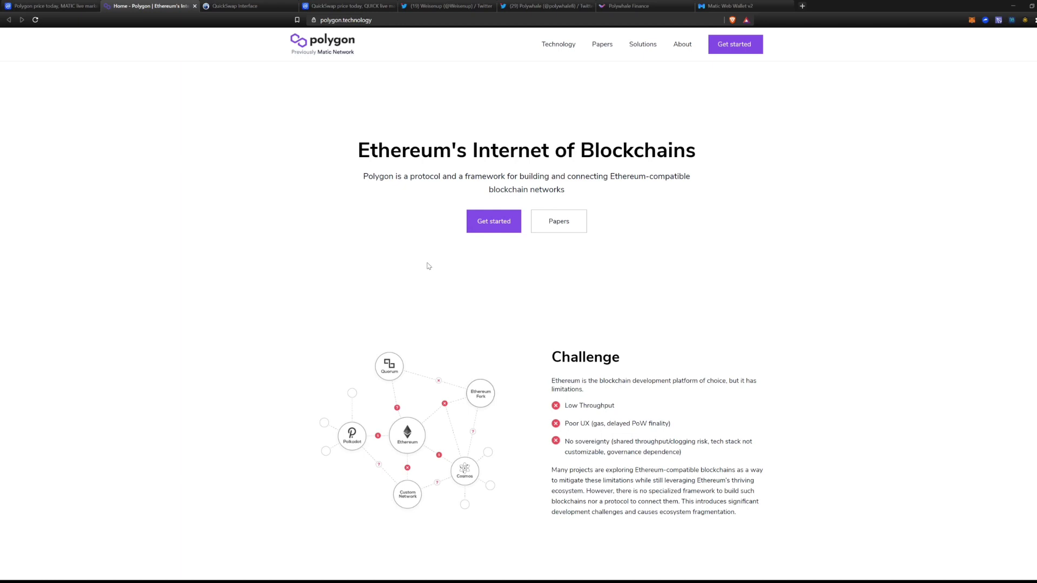
mouse_move(423, 262)
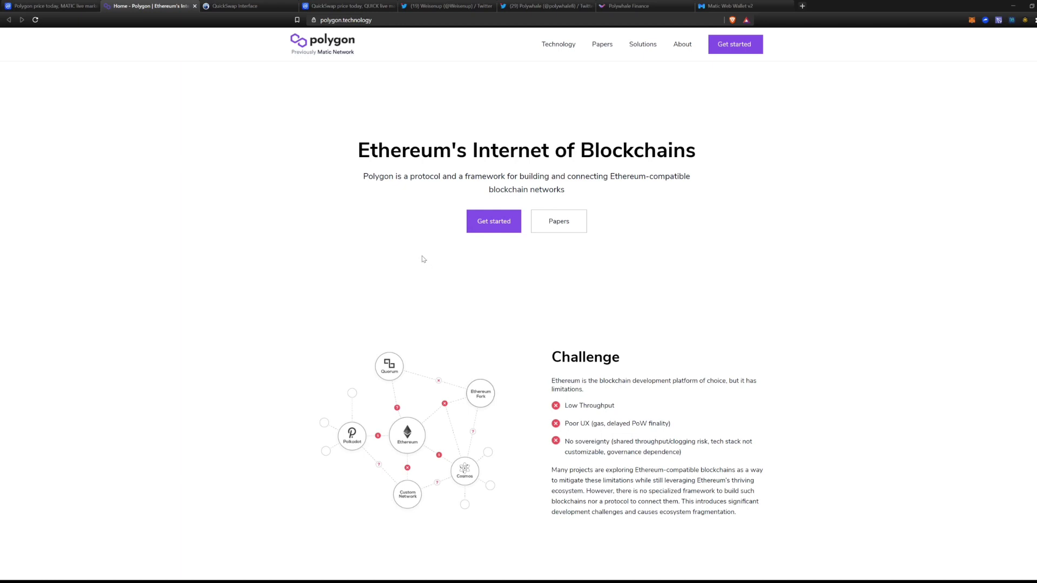
scroll("down", 3)
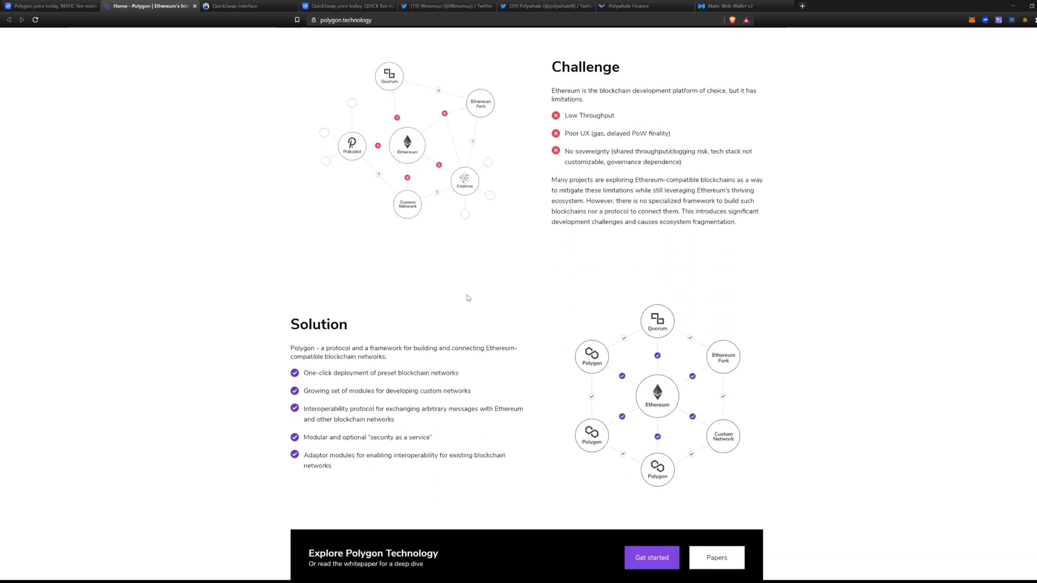
scroll("down", 3)
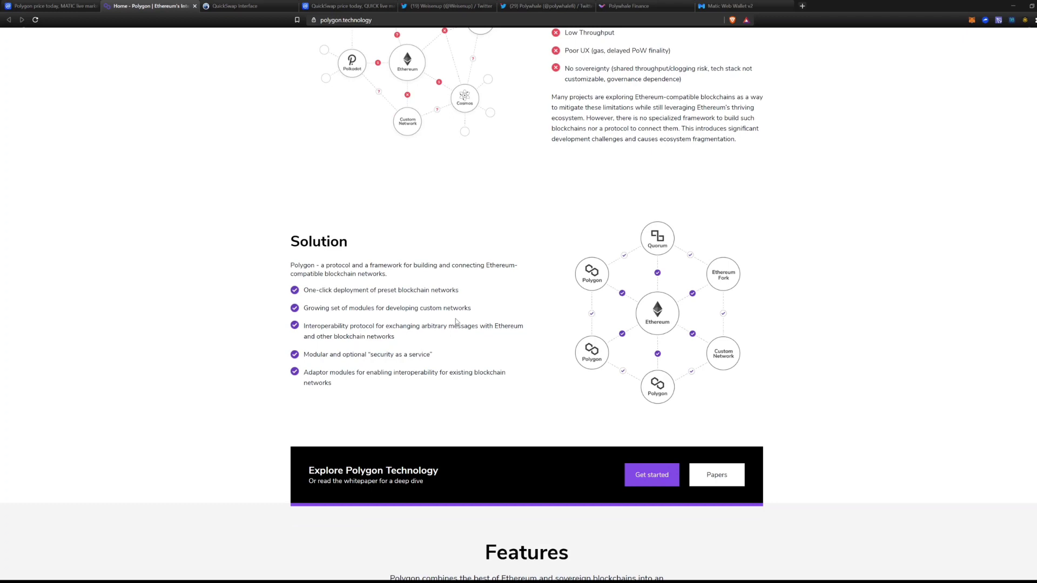
mouse_move(584, 292)
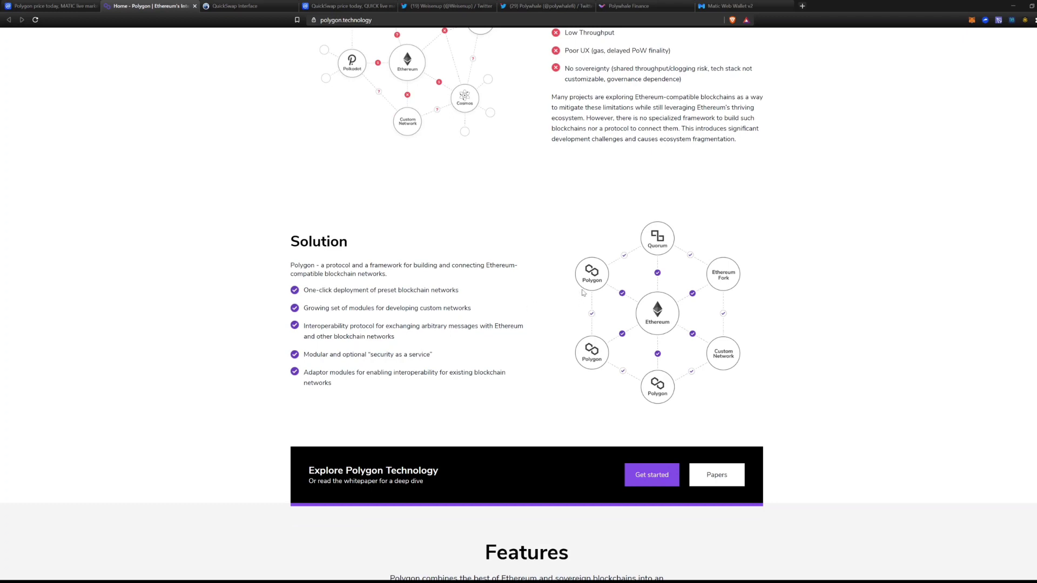
mouse_move(641, 316)
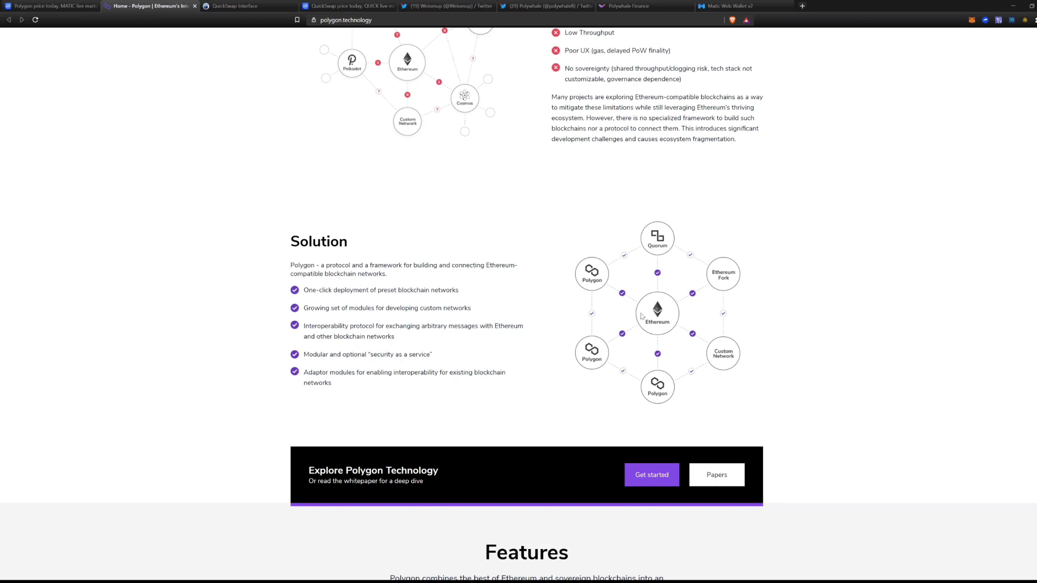
mouse_move(666, 421)
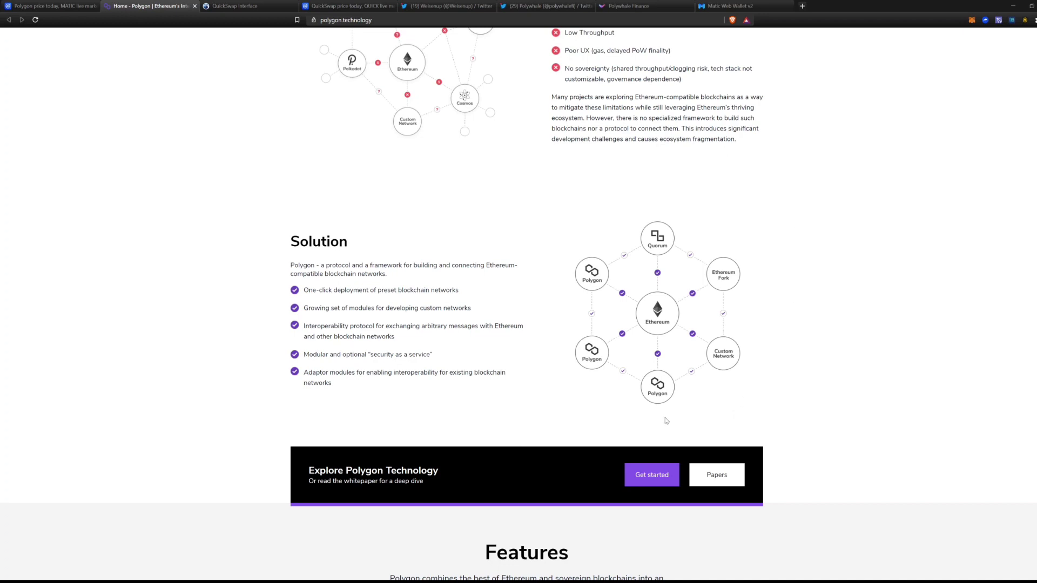
mouse_move(2, 480)
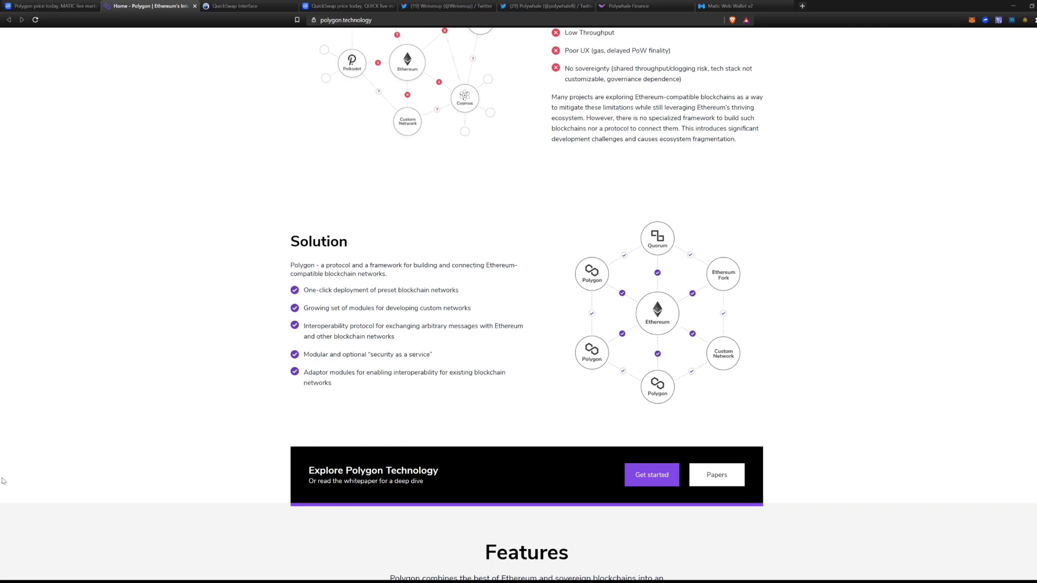
mouse_move(11, 488)
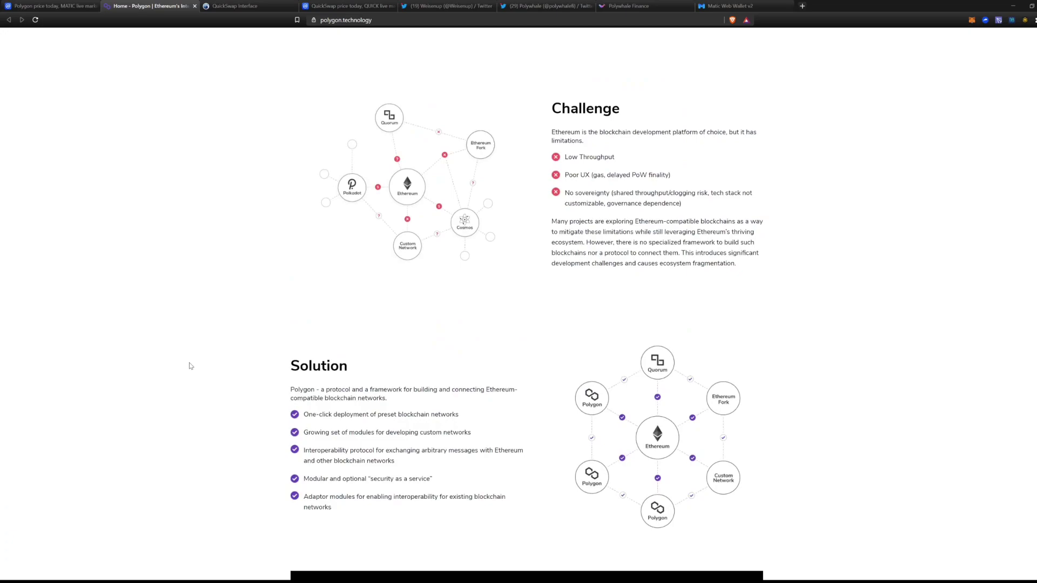
Scroll down to the About us team section, then back up to the hero banner
scroll("down", 3)
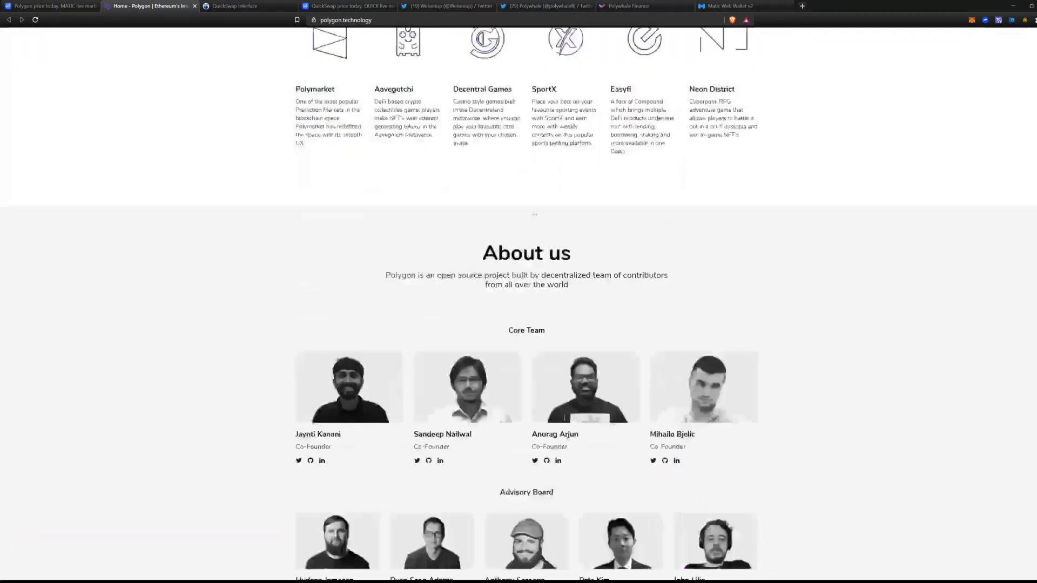
scroll("up", 3)
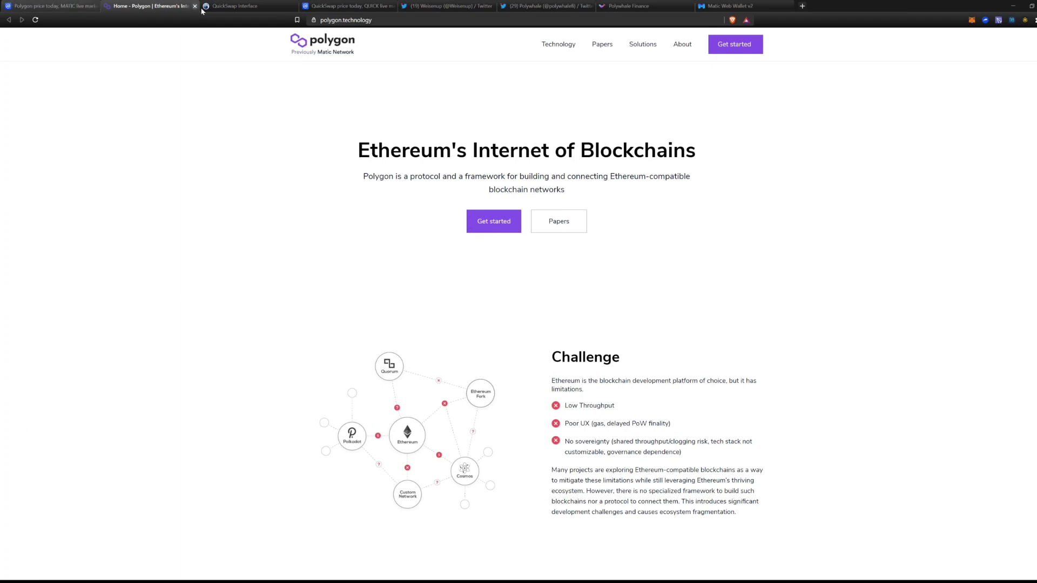
Switch to the QuickSwap Interface tab showing MATIC as the source token
left_click(238, 6)
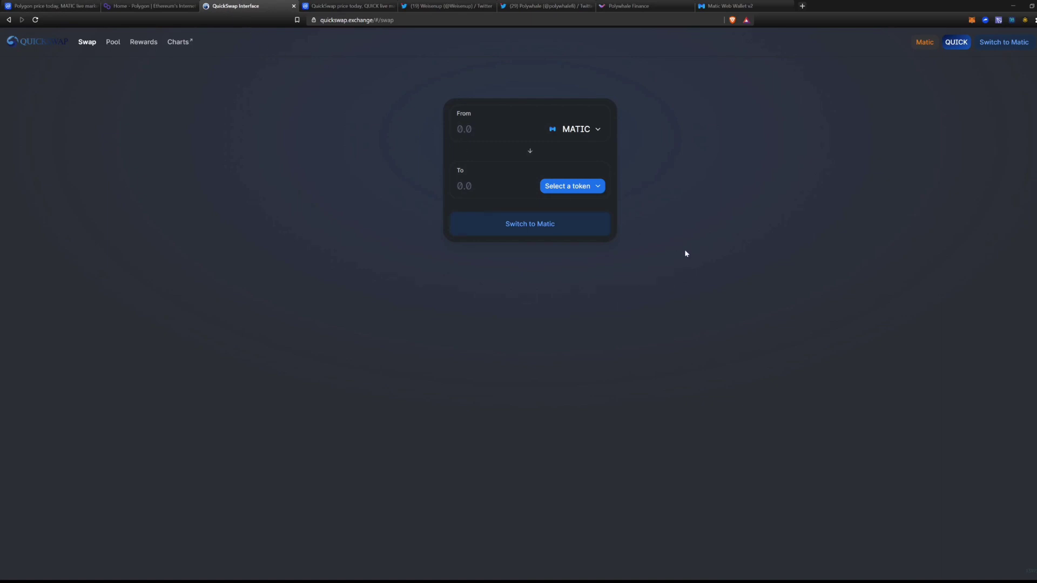
mouse_move(590, 161)
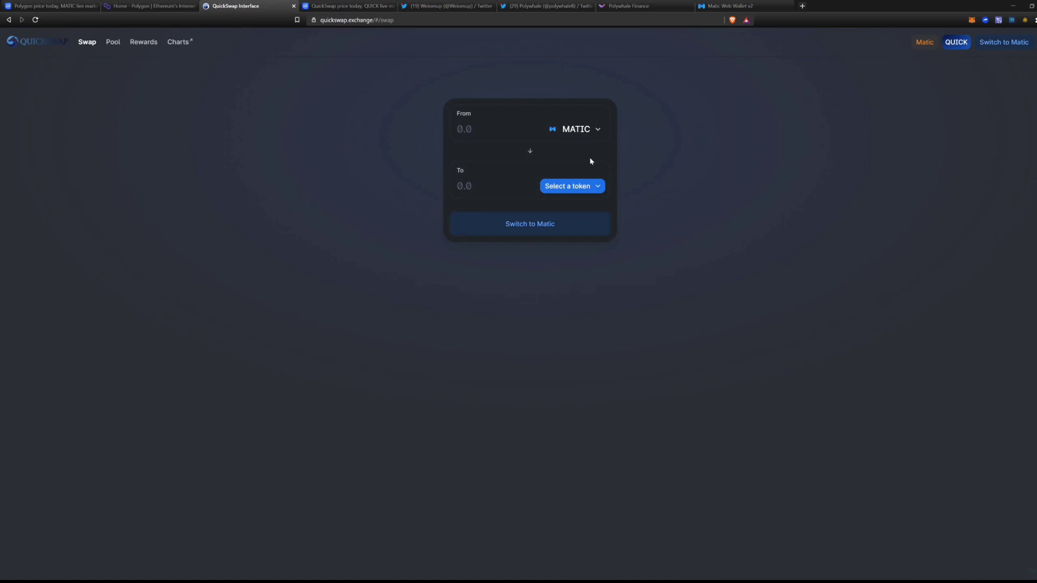
mouse_move(329, 239)
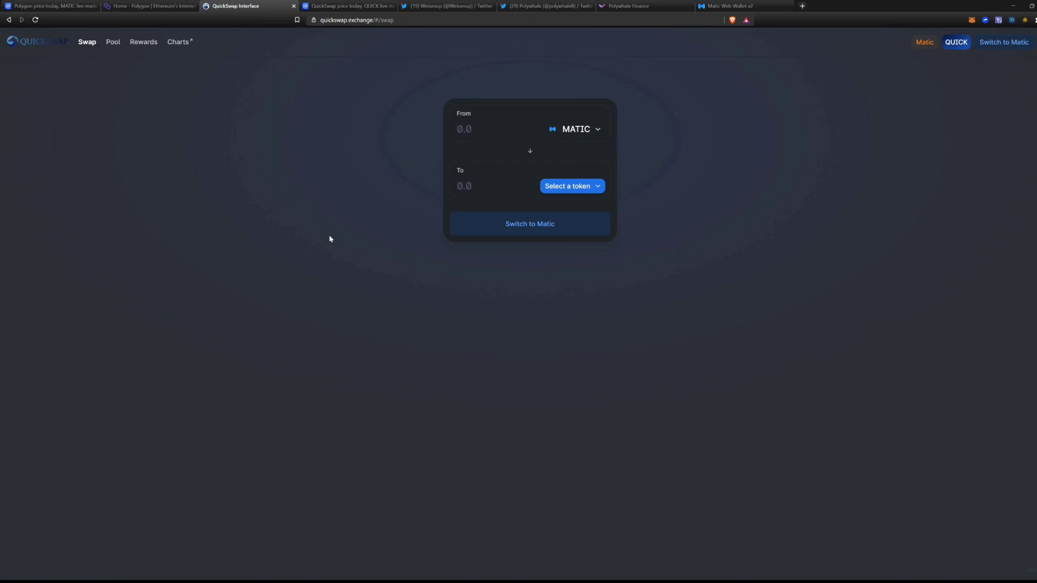
mouse_move(766, 89)
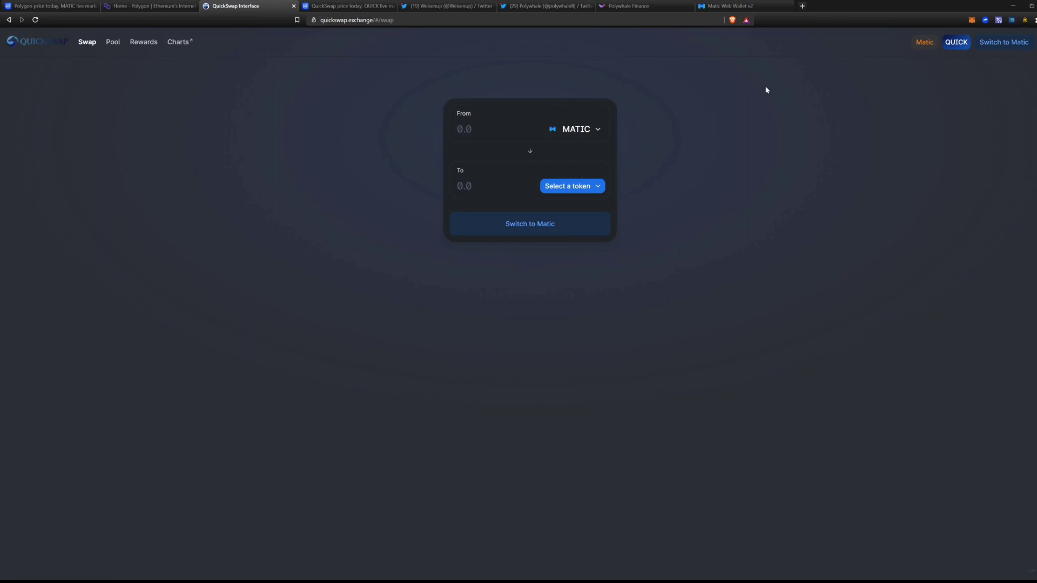
mouse_move(955, 74)
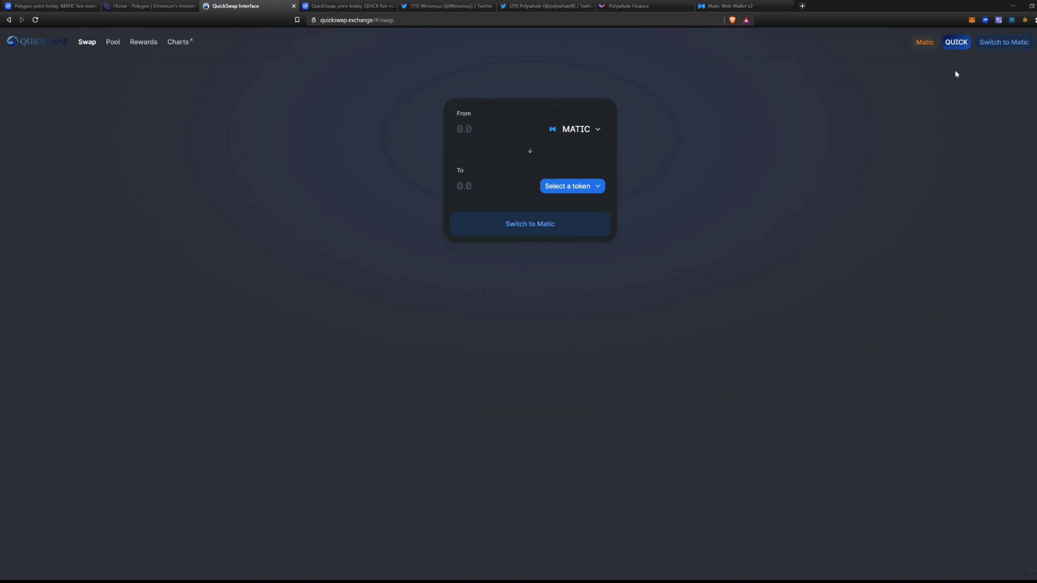
mouse_move(583, 152)
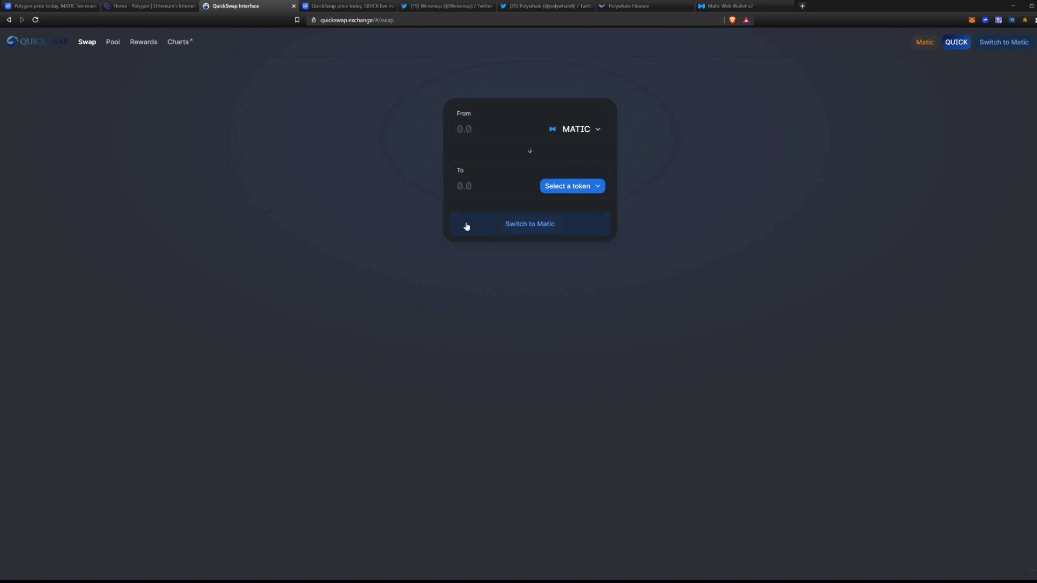
mouse_move(322, 83)
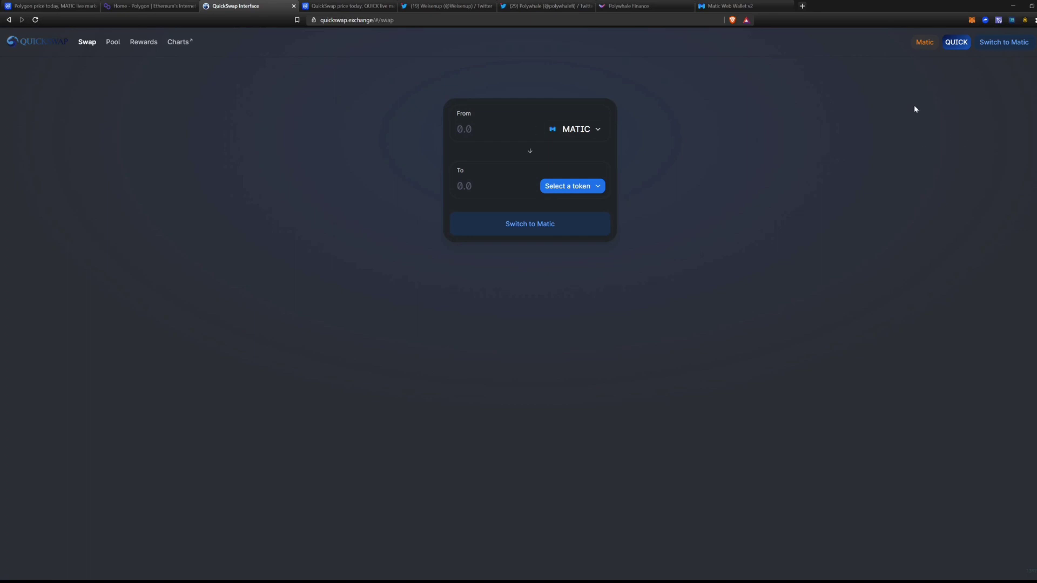
Switch to the Matic Web Wallet tab showing the 455 MATIC ($357.16) balance
left_click(740, 6)
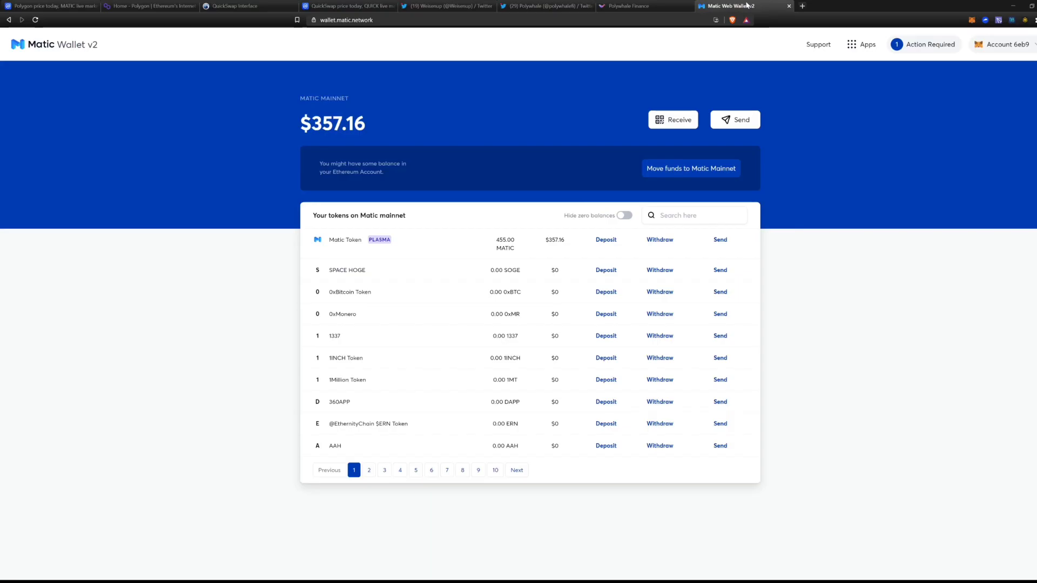
mouse_move(20, 112)
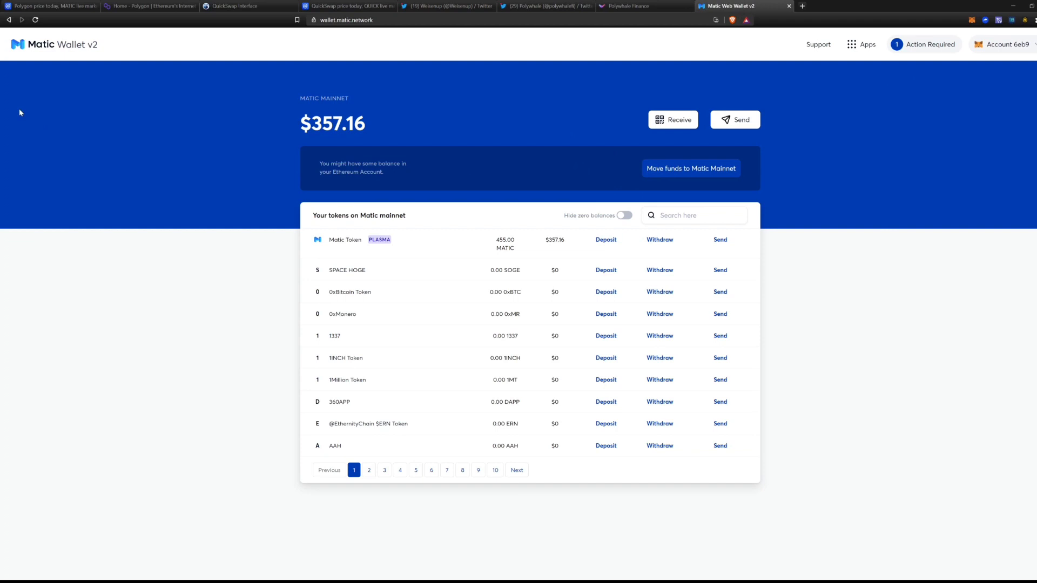
mouse_move(195, 90)
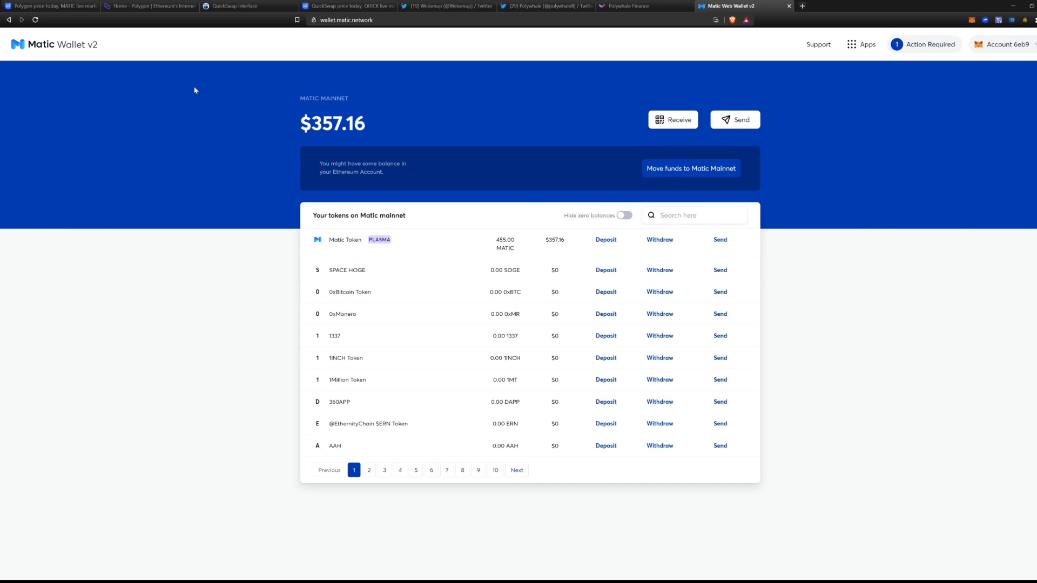
mouse_move(628, 226)
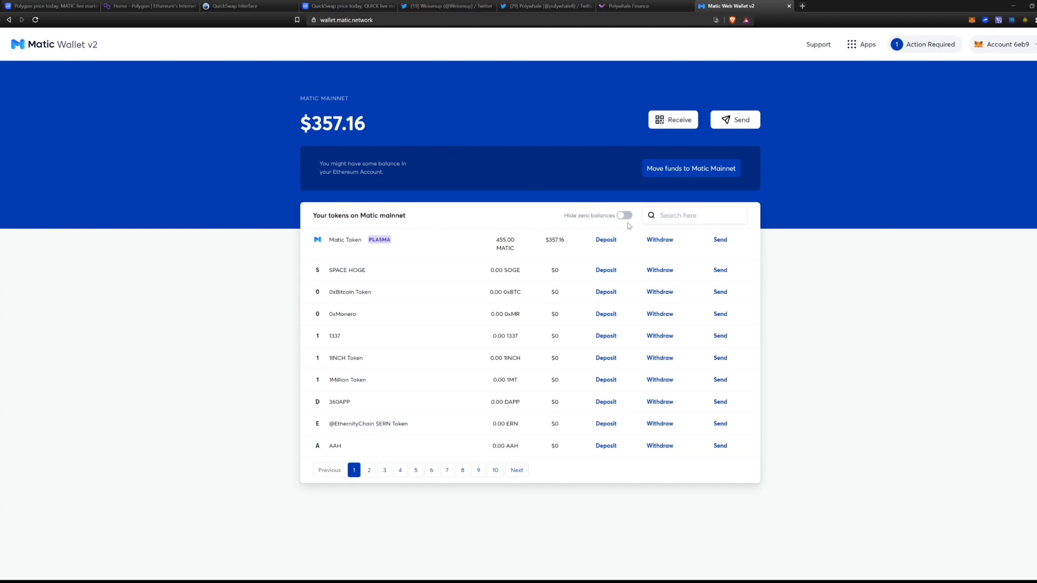
mouse_move(922, 65)
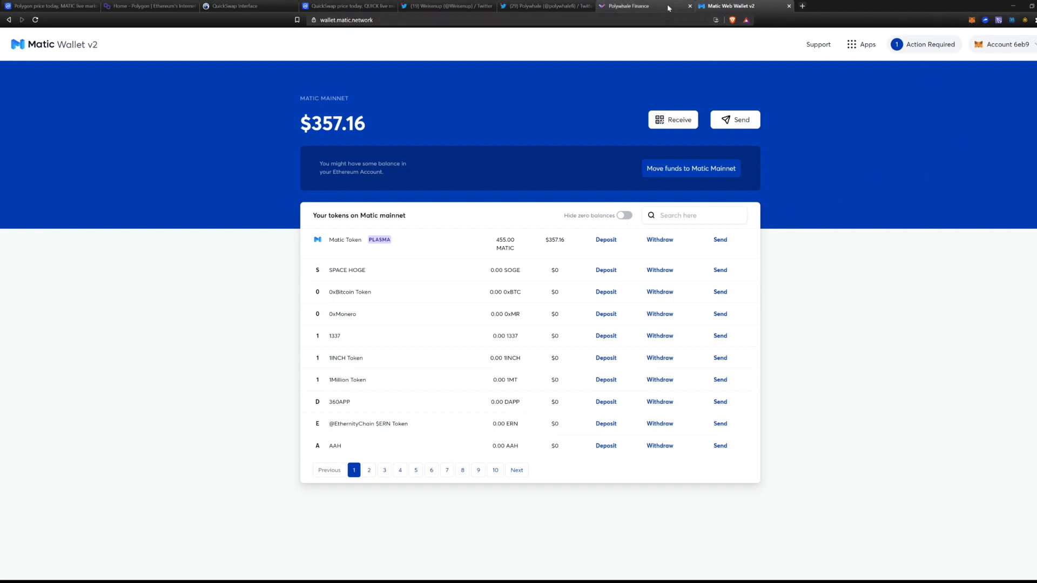
mouse_move(661, 7)
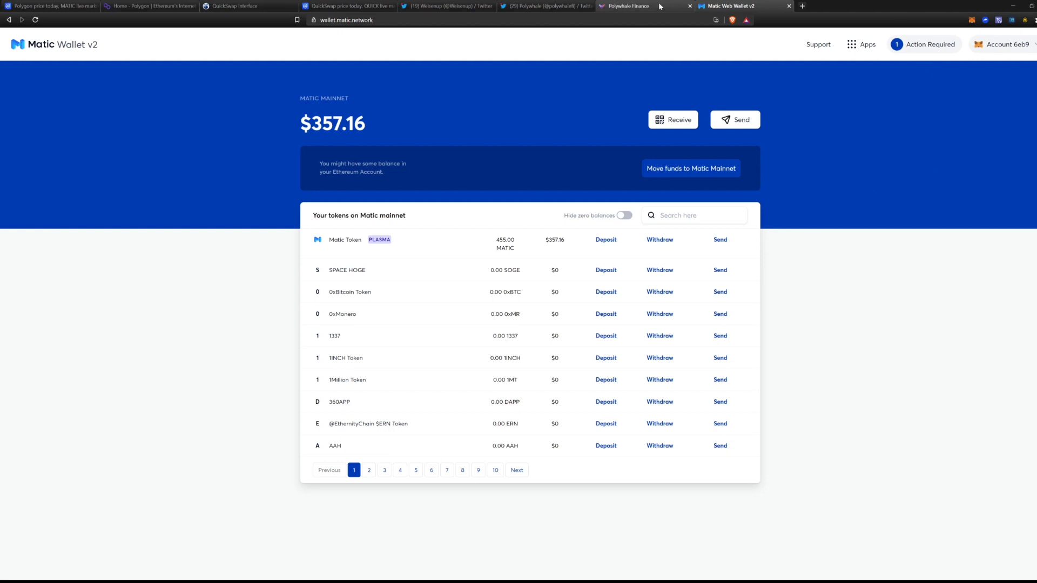
mouse_move(642, 12)
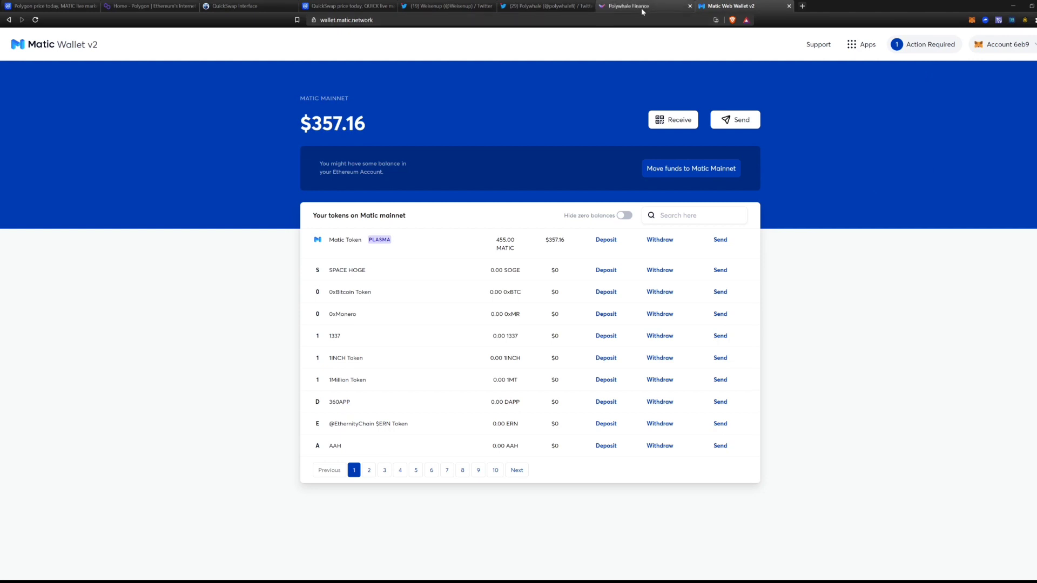
Switch to Polywhale's Twitter profile with its pinned Hacken audit tweet
left_click(542, 6)
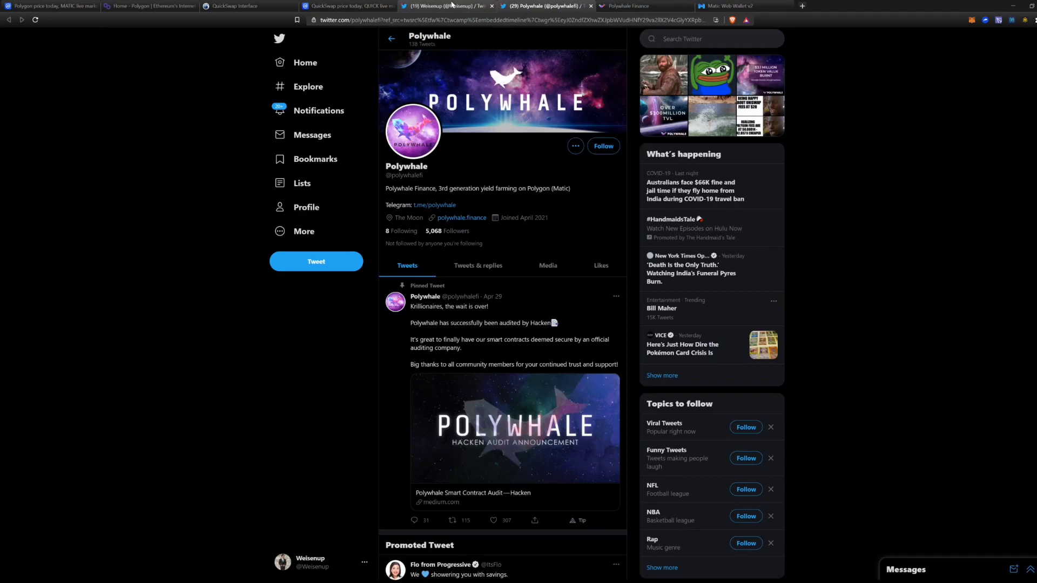
Flip between browser tabs, settling on CoinMarketCap's QuickSwap (QUICK) markets page at $938.61
left_click(348, 6)
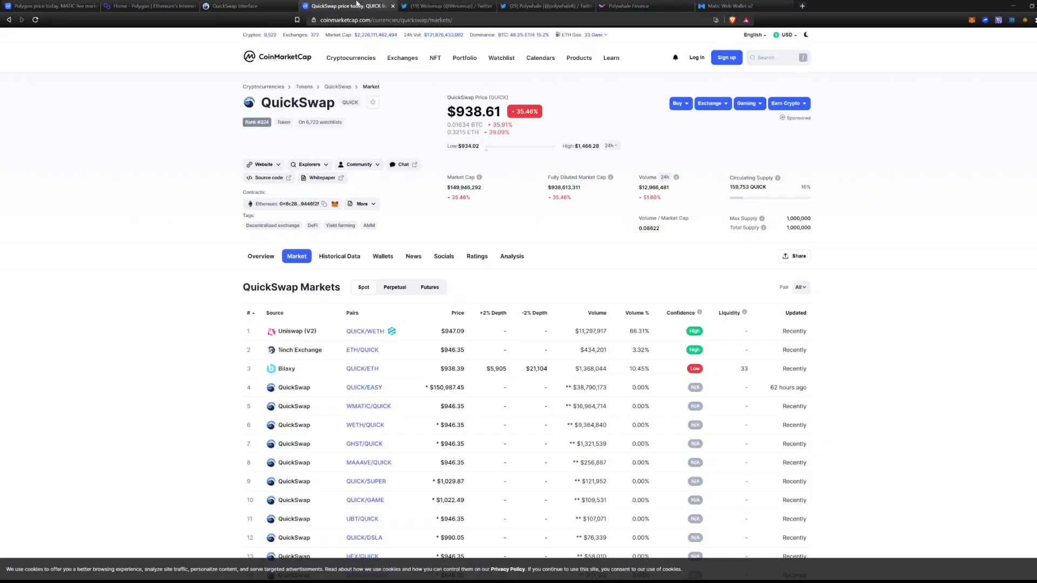
left_click(245, 6)
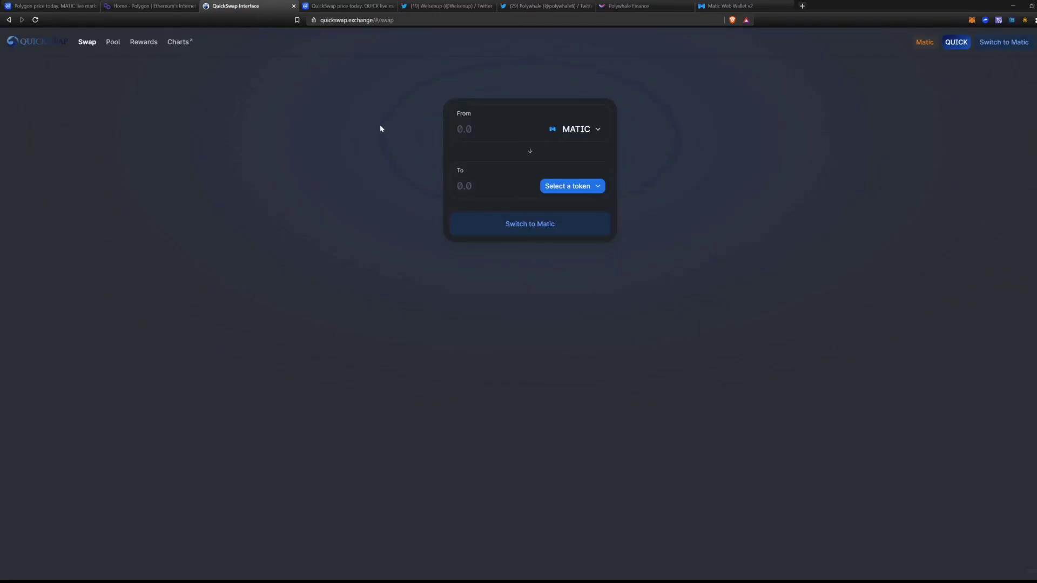
left_click(348, 5)
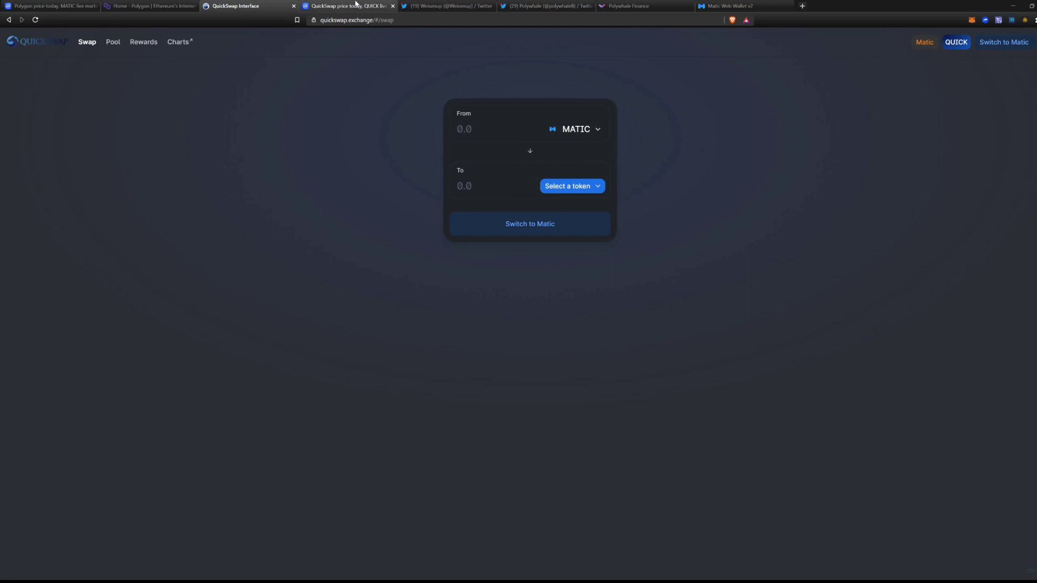
left_click(347, 5)
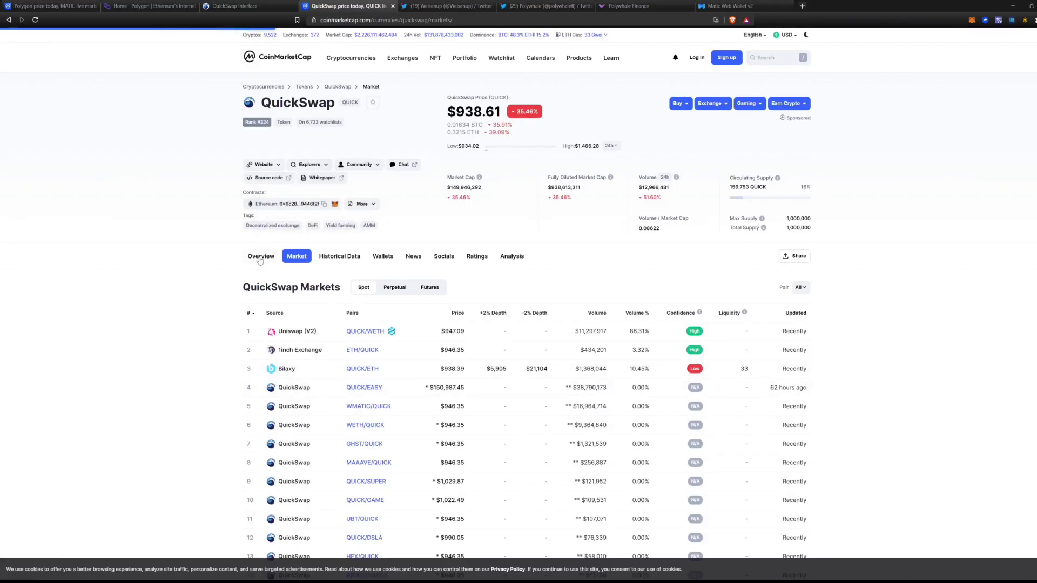
View the QUICK price chart under Overview, then return to the QuickSwap Interface tab
left_click(261, 256)
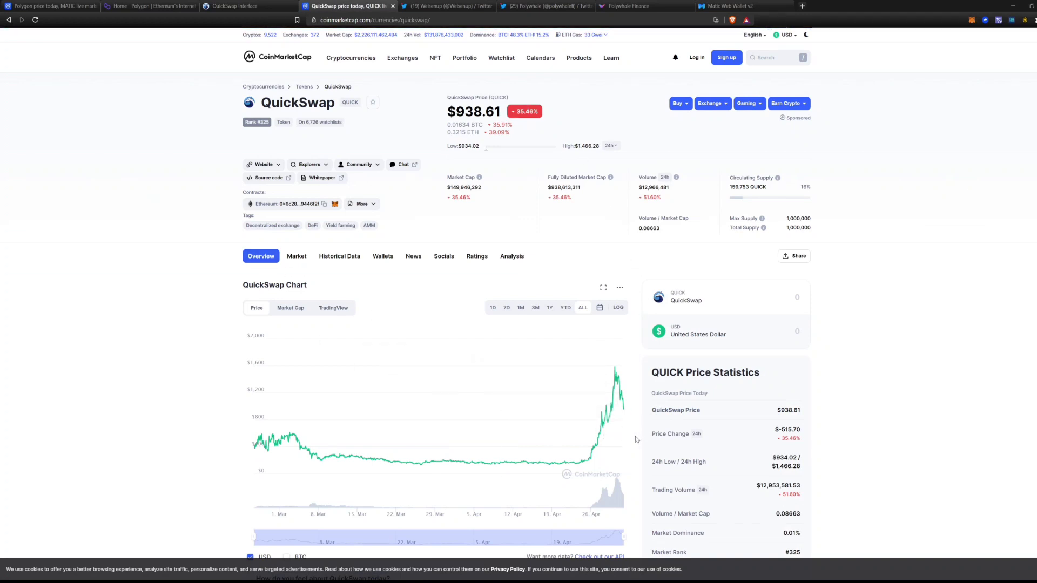
mouse_move(615, 377)
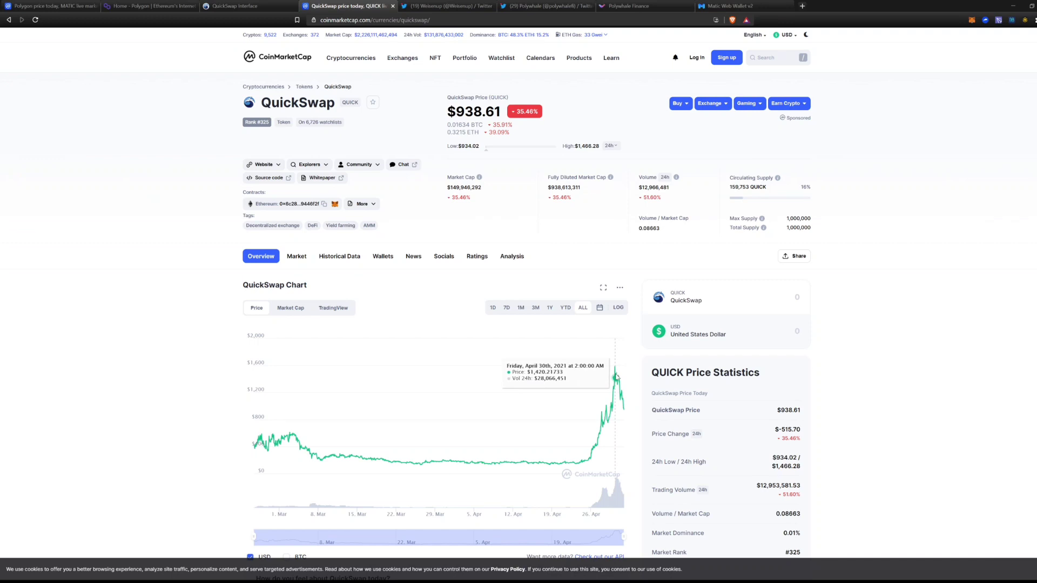
mouse_move(589, 434)
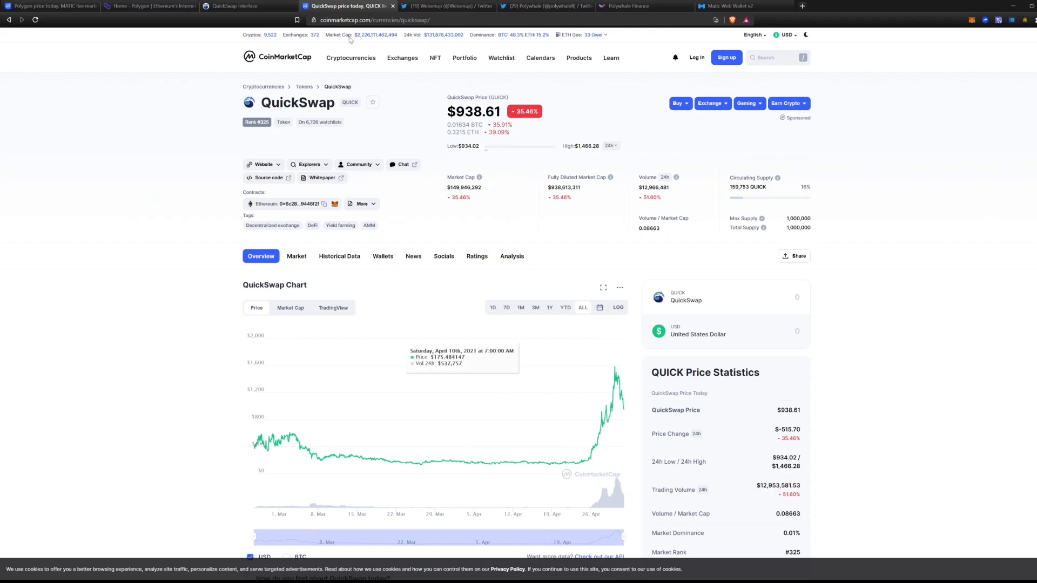
left_click(151, 6)
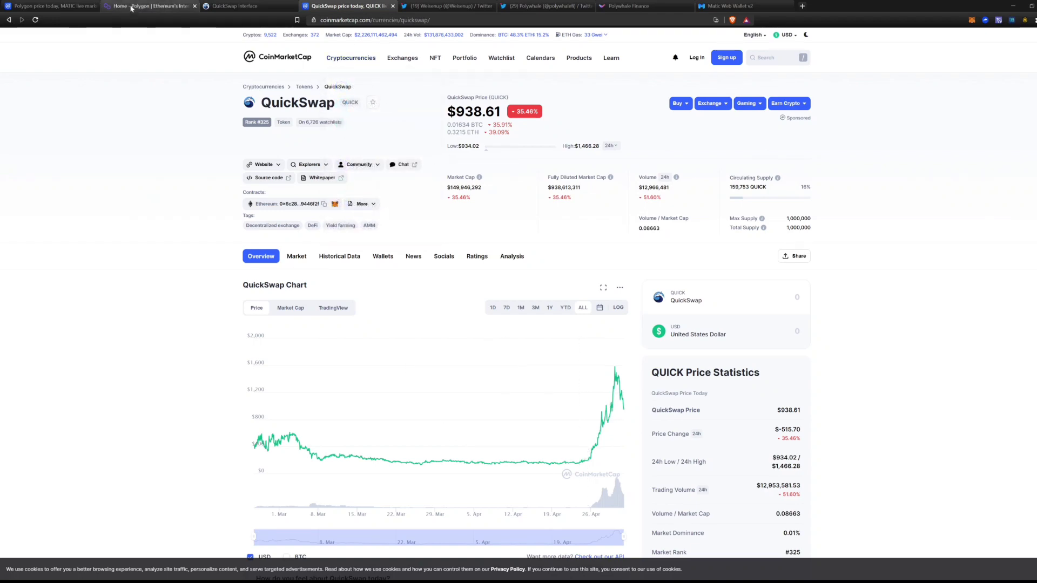
left_click(244, 6)
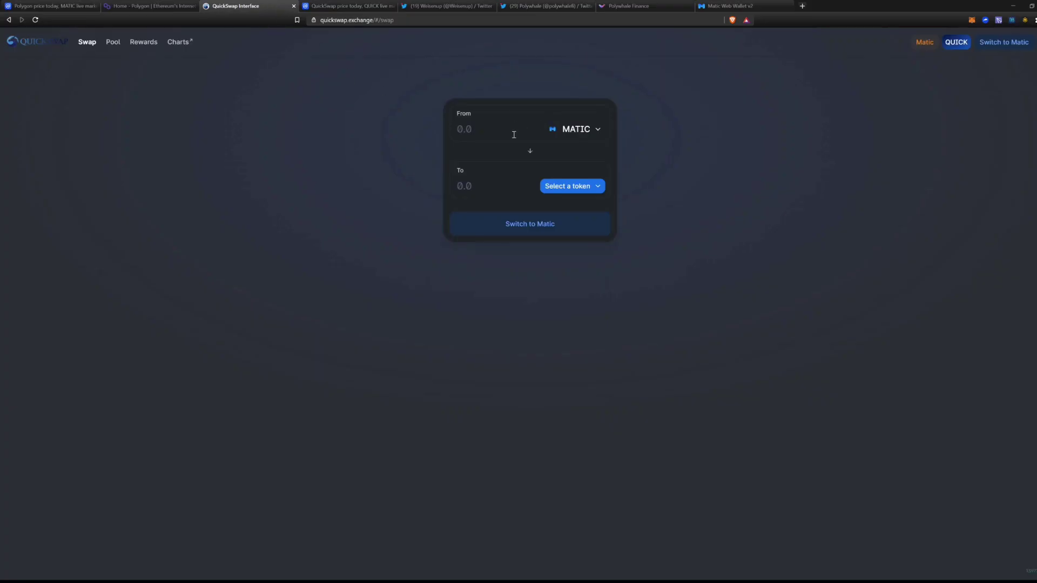
mouse_move(512, 158)
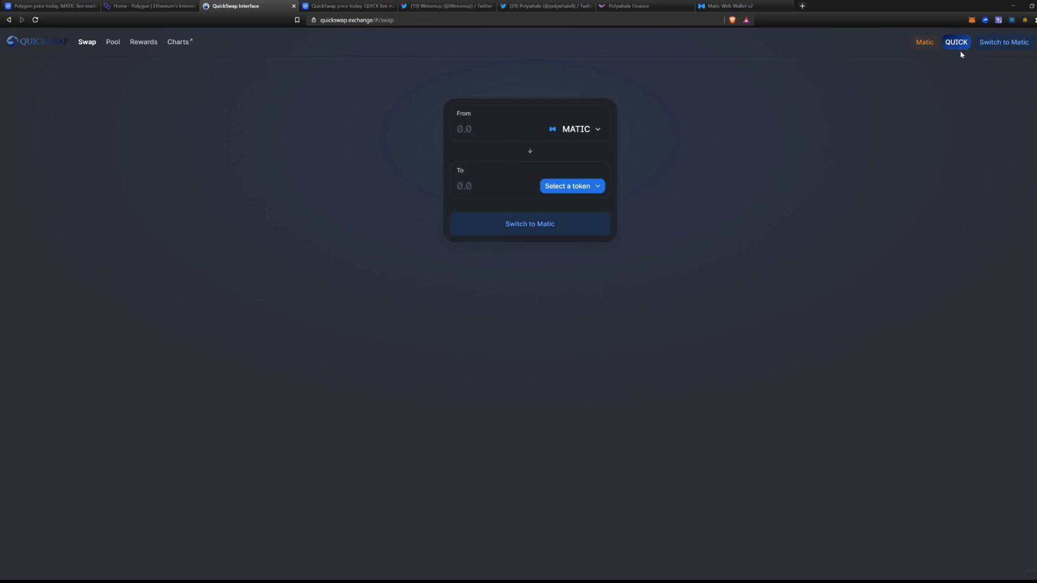
mouse_move(955, 57)
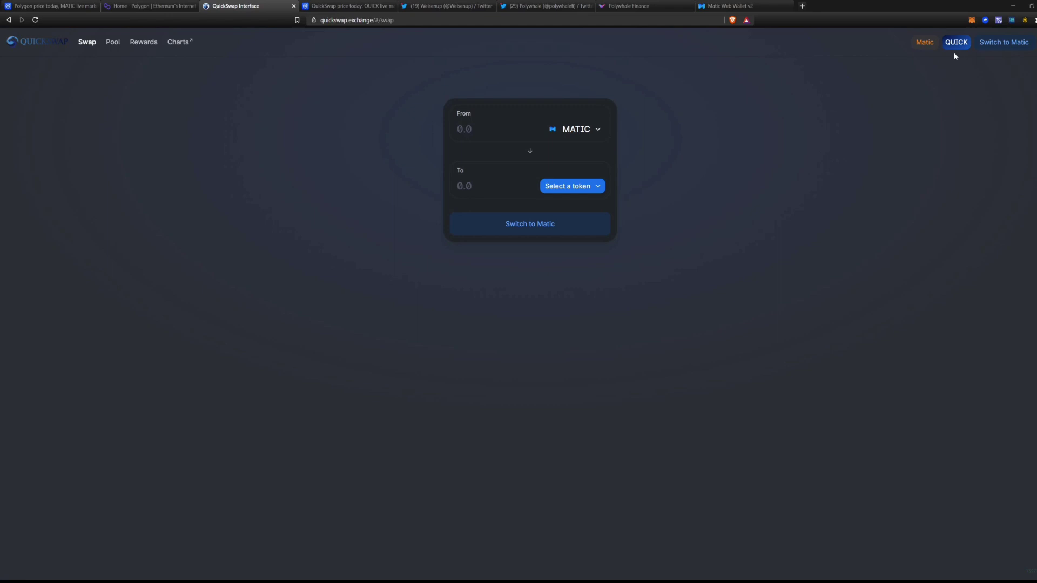
mouse_move(734, 85)
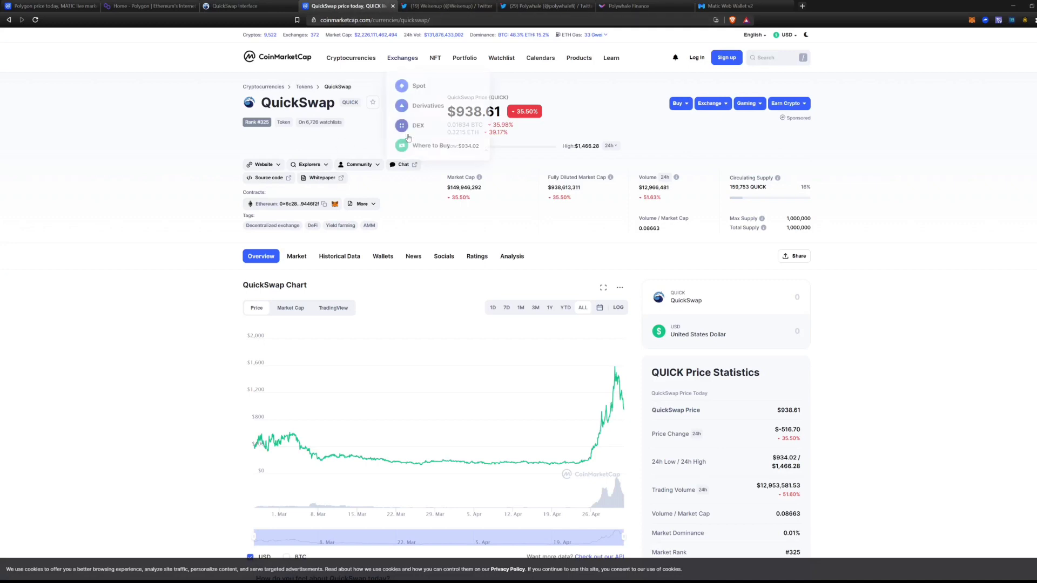
mouse_move(356, 142)
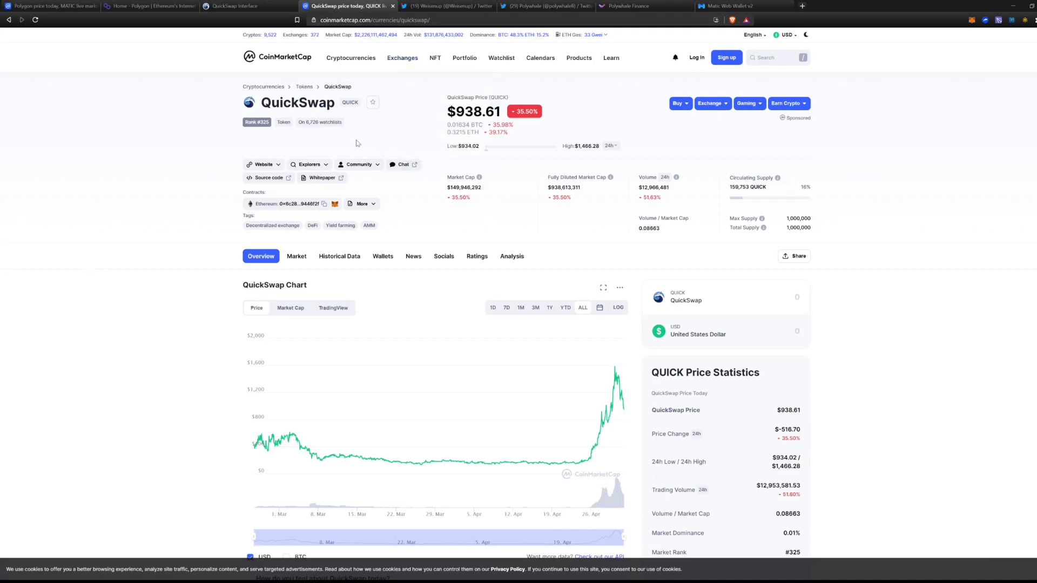
mouse_move(397, 186)
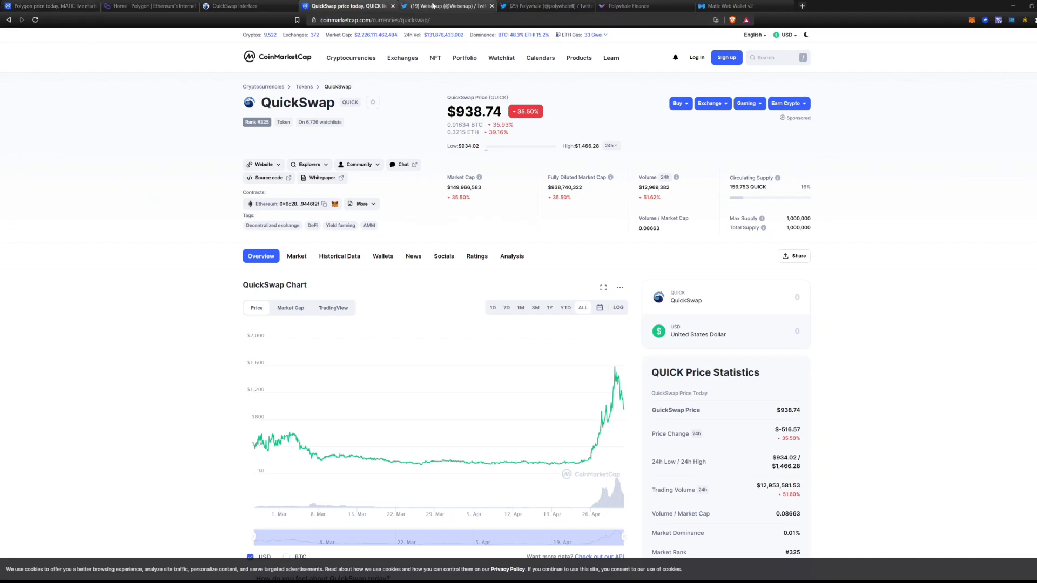
Switch to the Weisenup Twitter profile tab
left_click(447, 6)
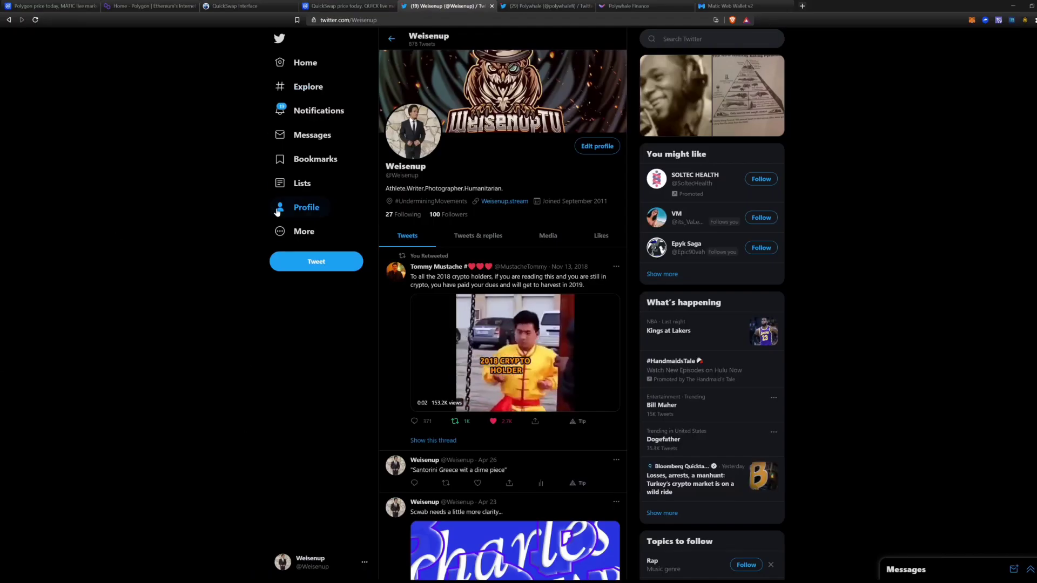
Play the crypto holder video in Weisenup's retweet, then switch to the Polywhale tab
left_click(515, 353)
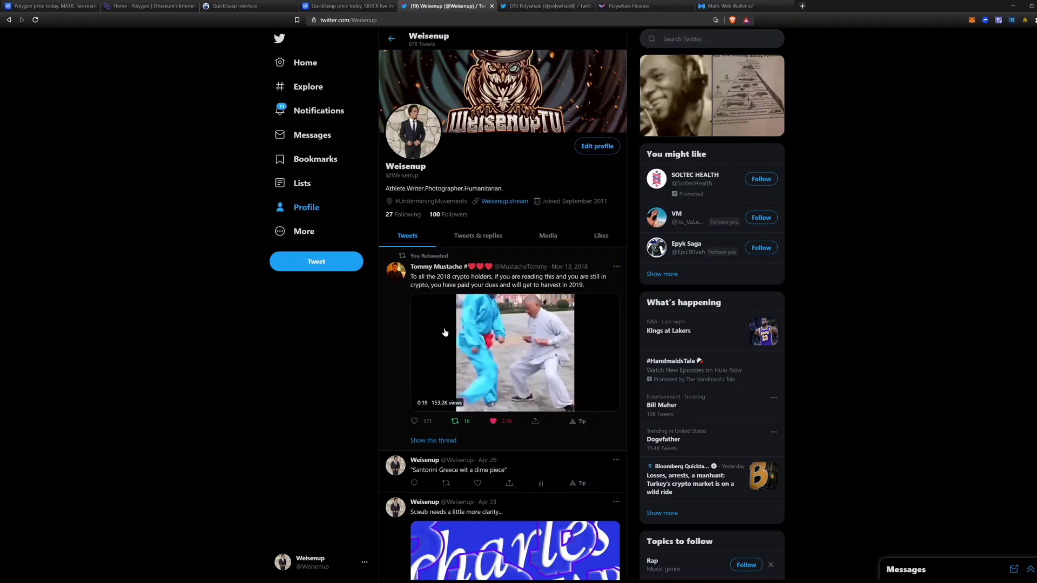
left_click(515, 352)
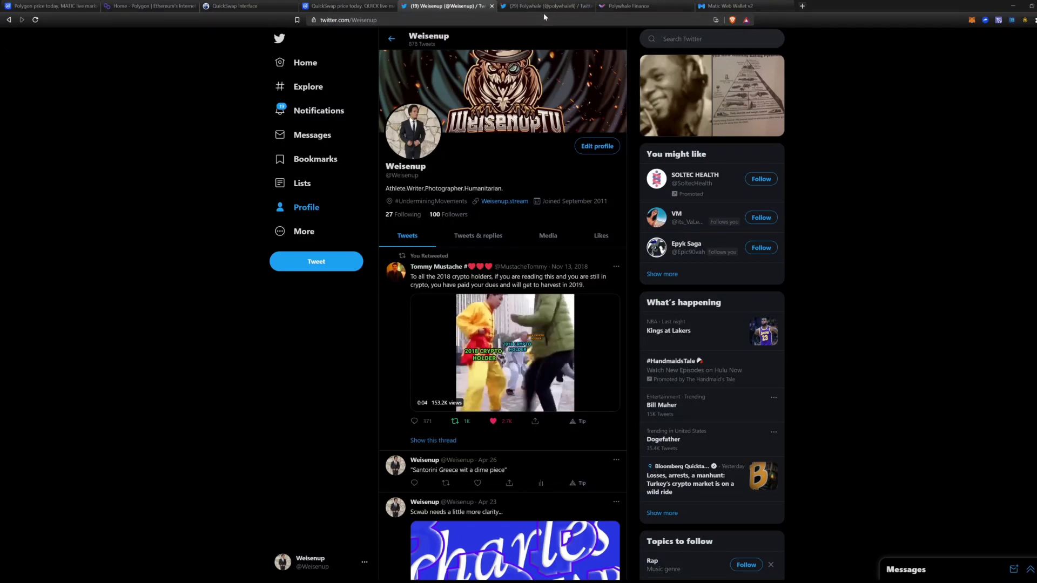
left_click(539, 6)
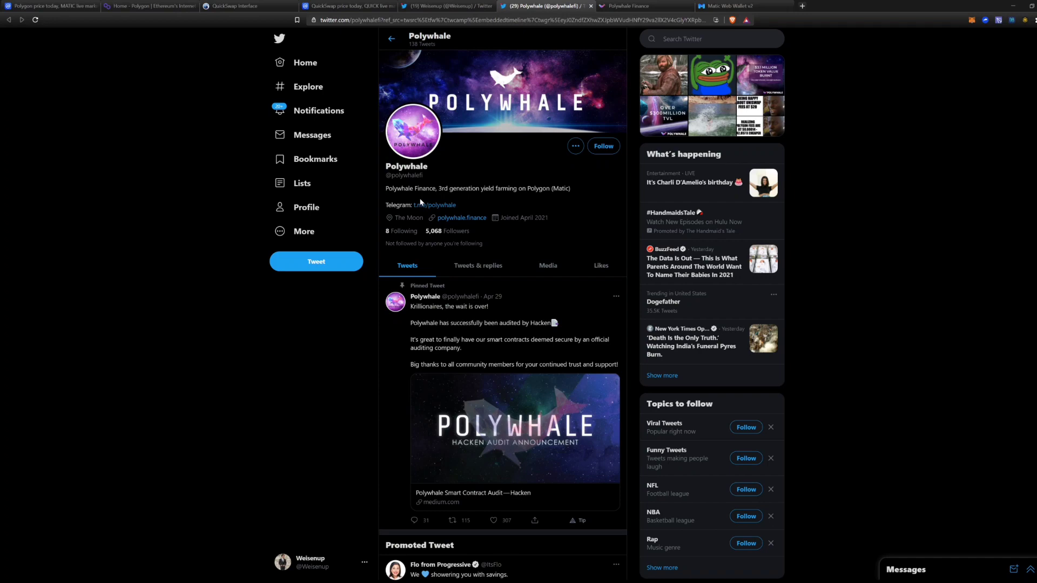
mouse_move(526, 150)
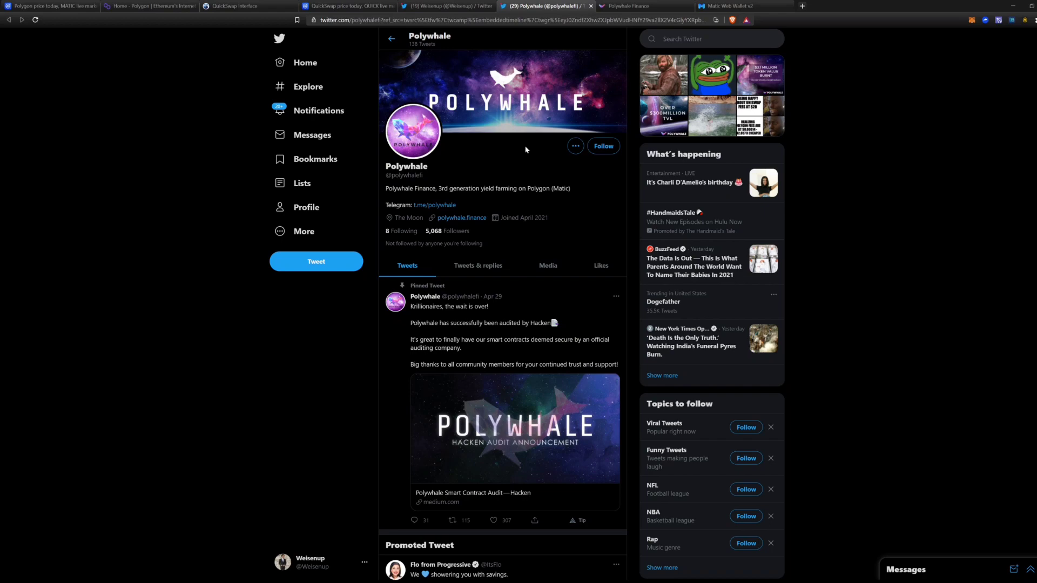
mouse_move(542, 389)
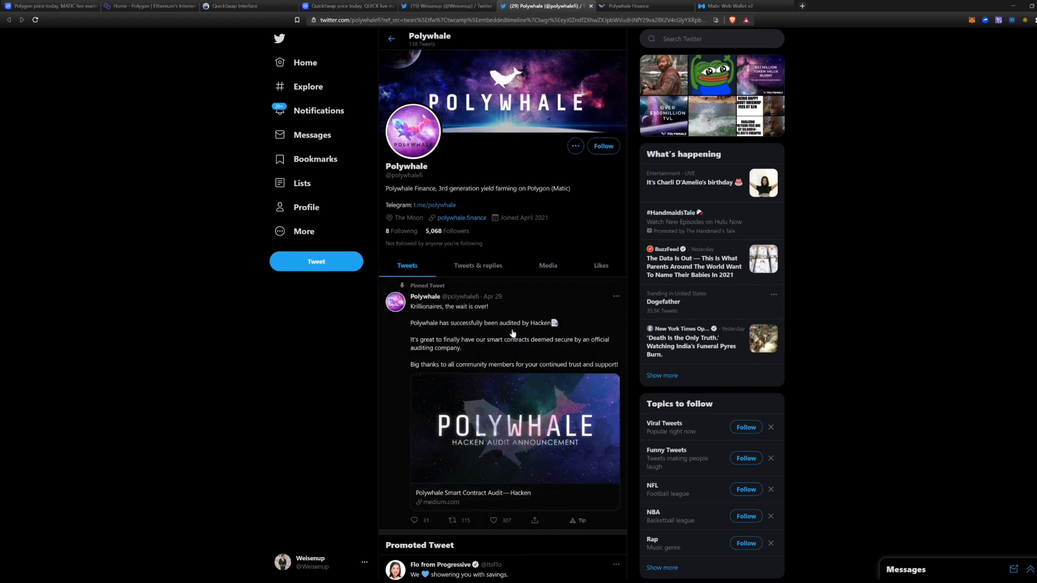
mouse_move(576, 313)
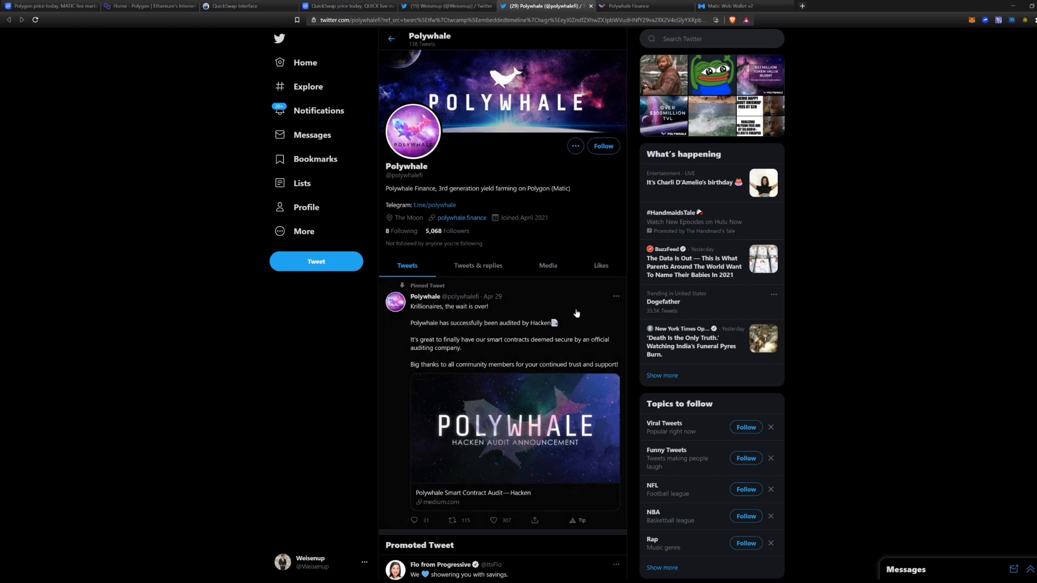
mouse_move(551, 294)
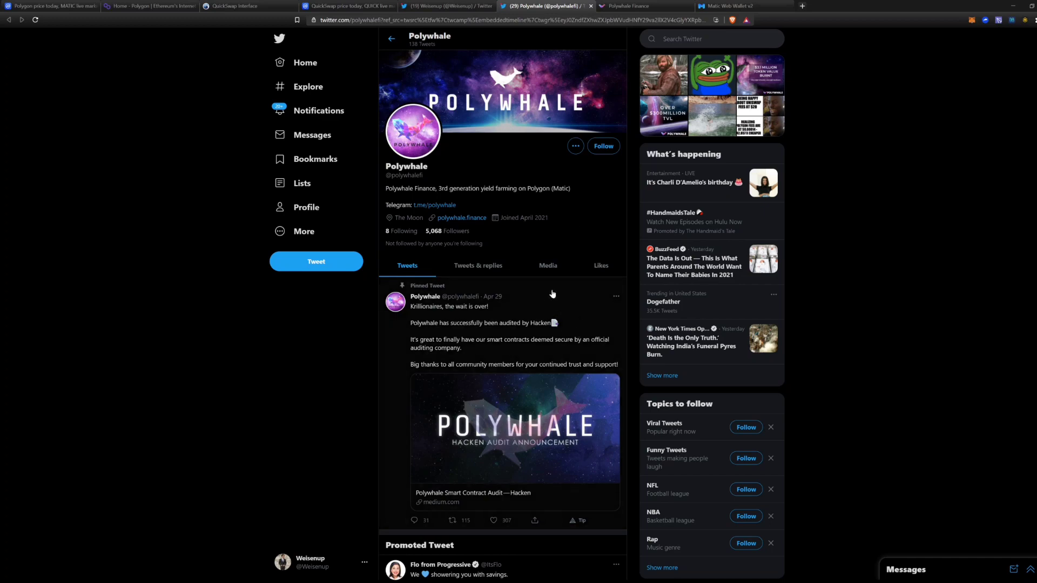
mouse_move(649, 38)
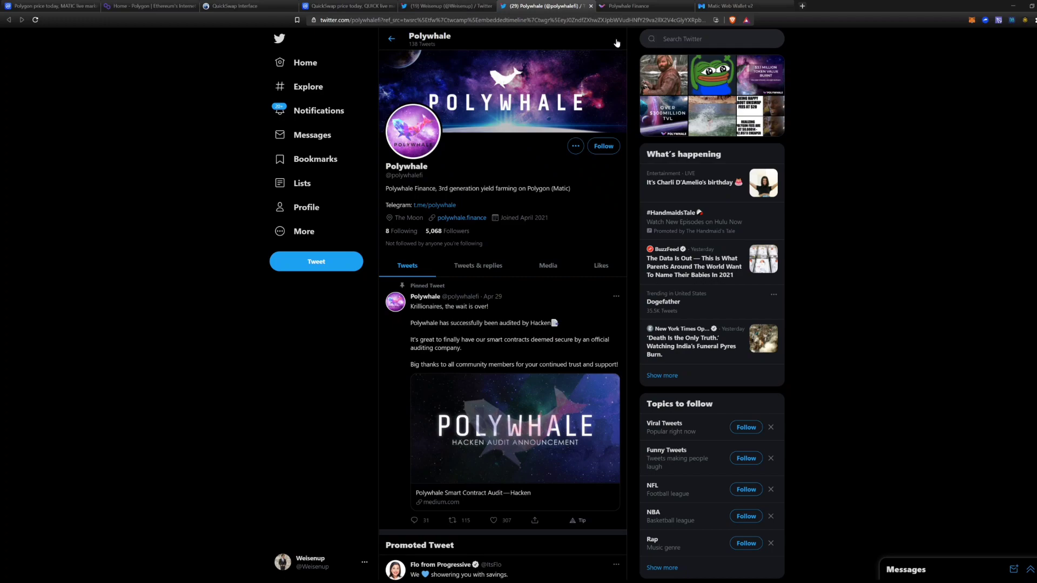
scroll("down", 3)
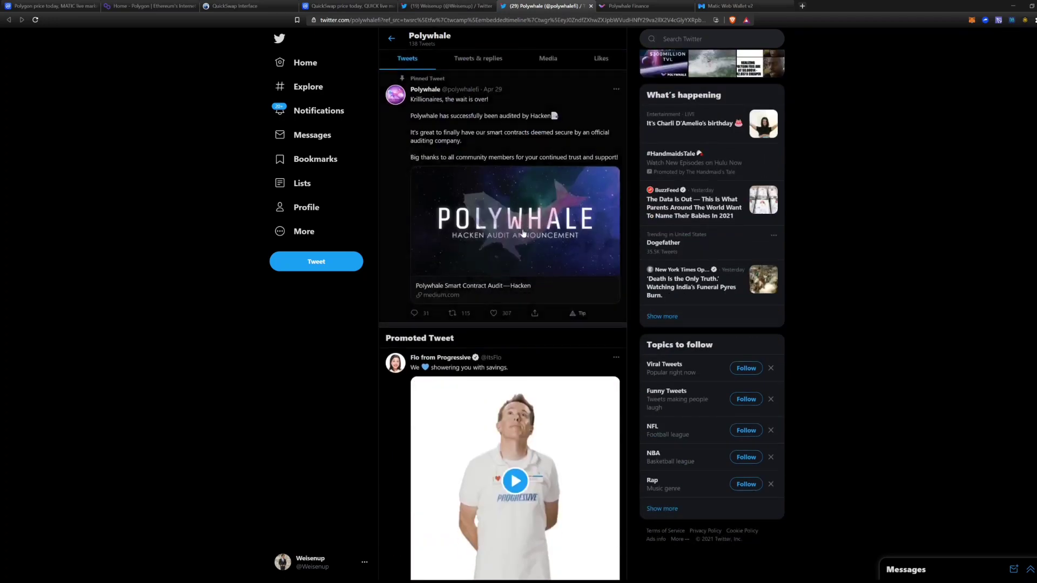
scroll("down", 3)
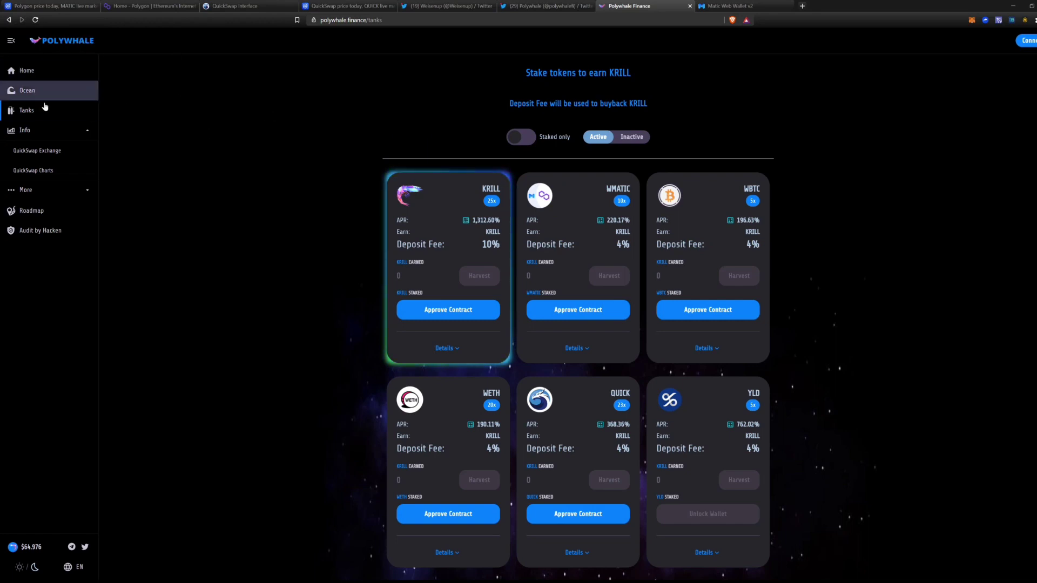
View the Ocean farm's single KRILL–USDC LP pool, then return to the Tanks pool list
left_click(27, 91)
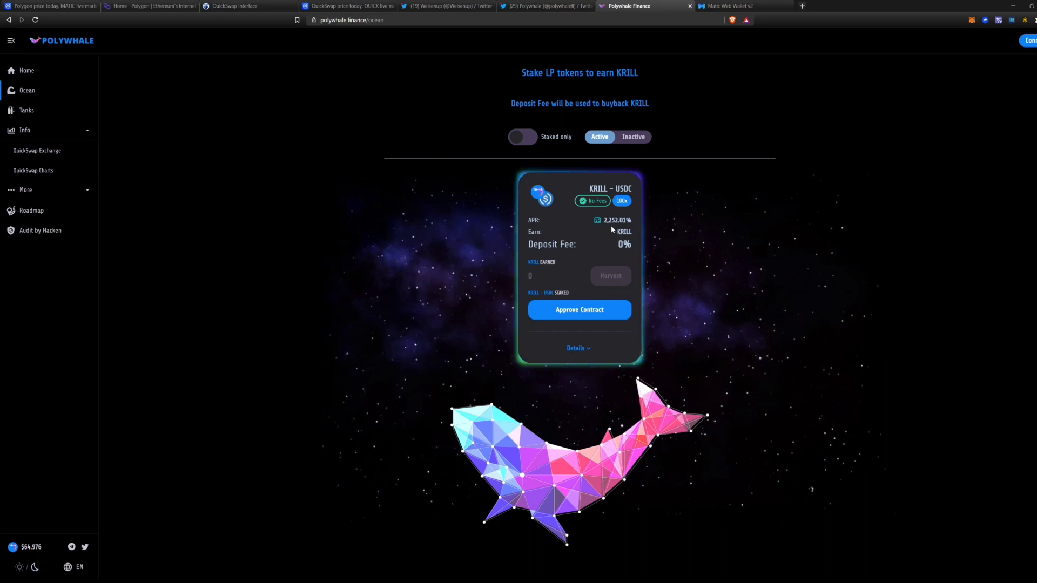
mouse_move(617, 230)
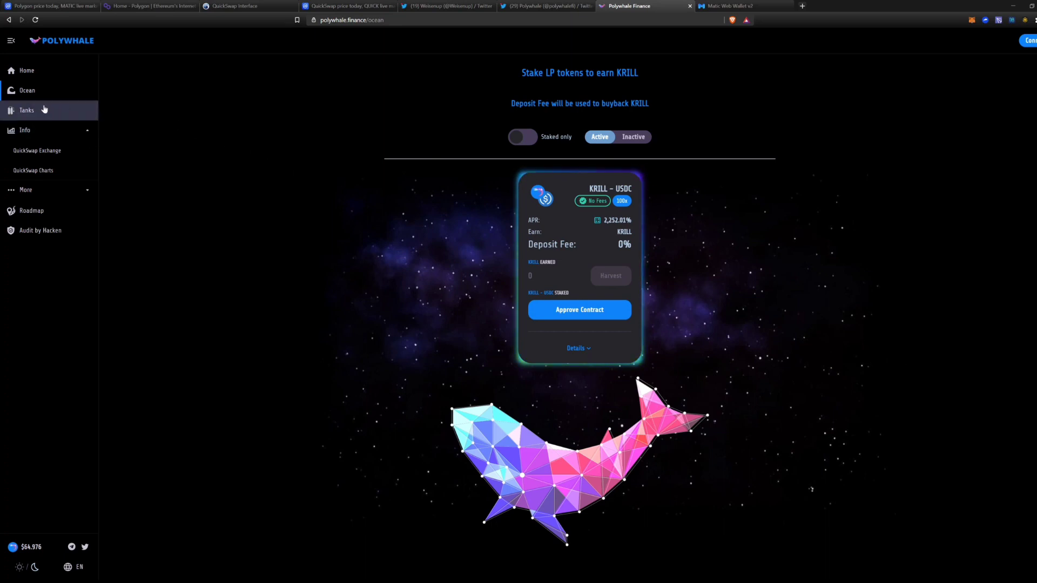
left_click(27, 110)
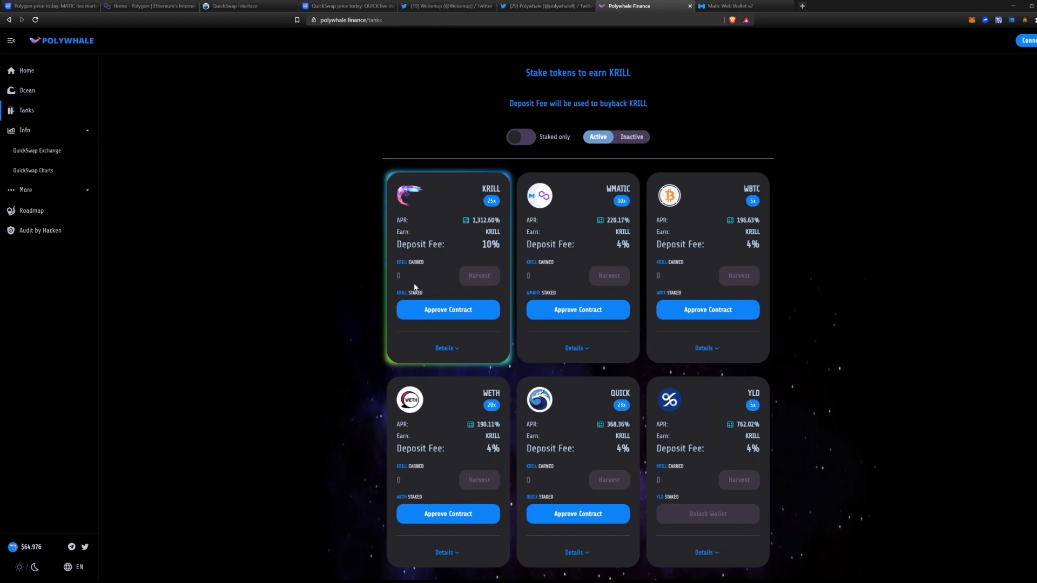
mouse_move(639, 230)
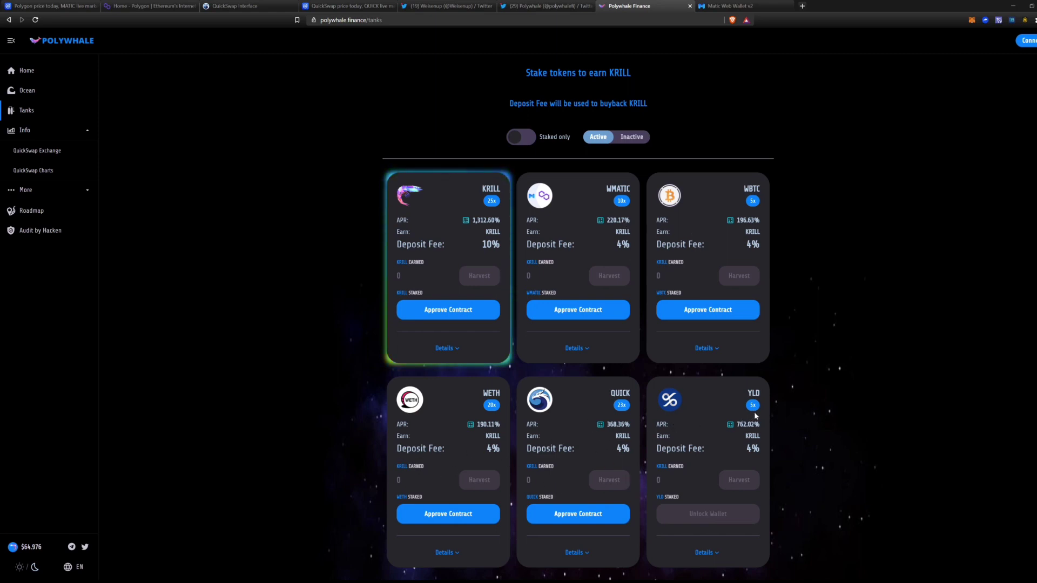
scroll("down", 3)
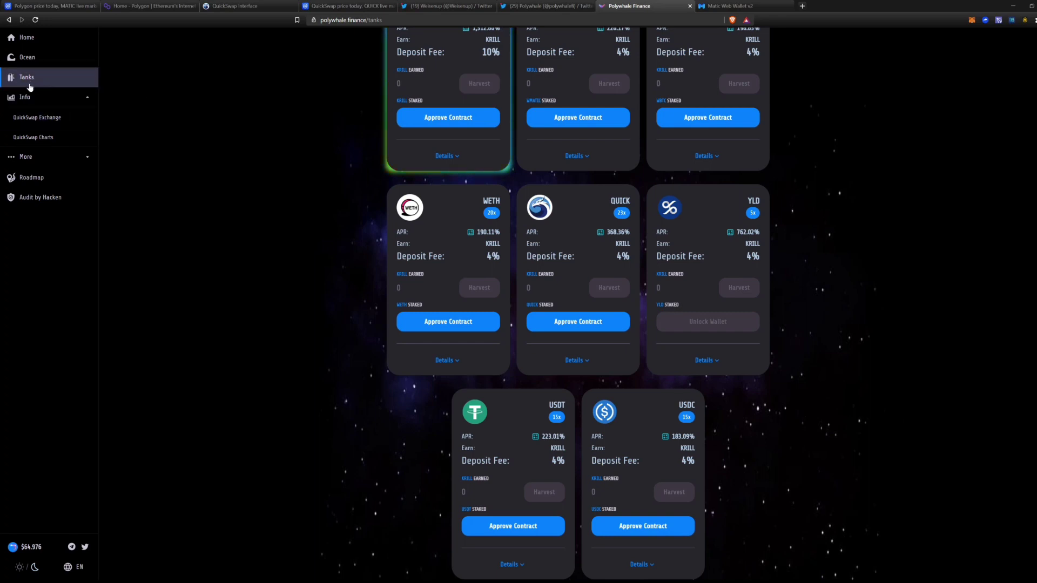
mouse_move(681, 283)
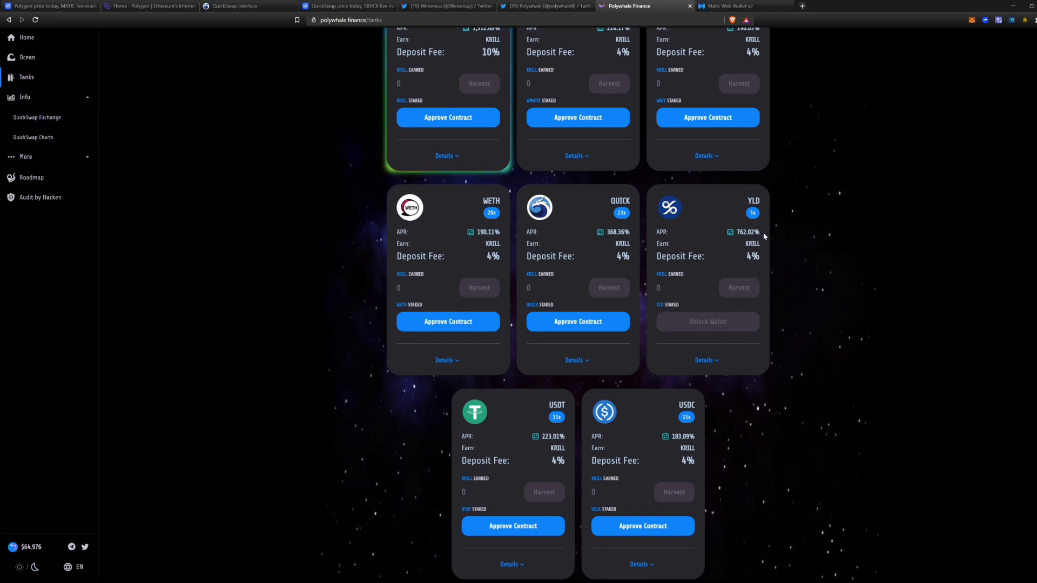
mouse_move(728, 350)
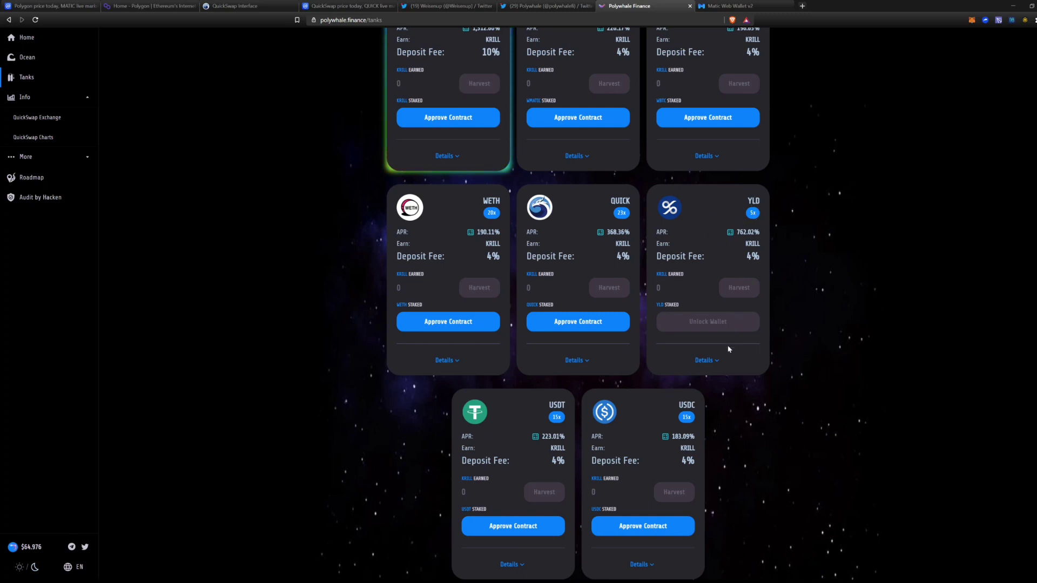
Expand the YLD tank details showing $2,932,786 total liquidity, then scroll the Tanks page
left_click(706, 360)
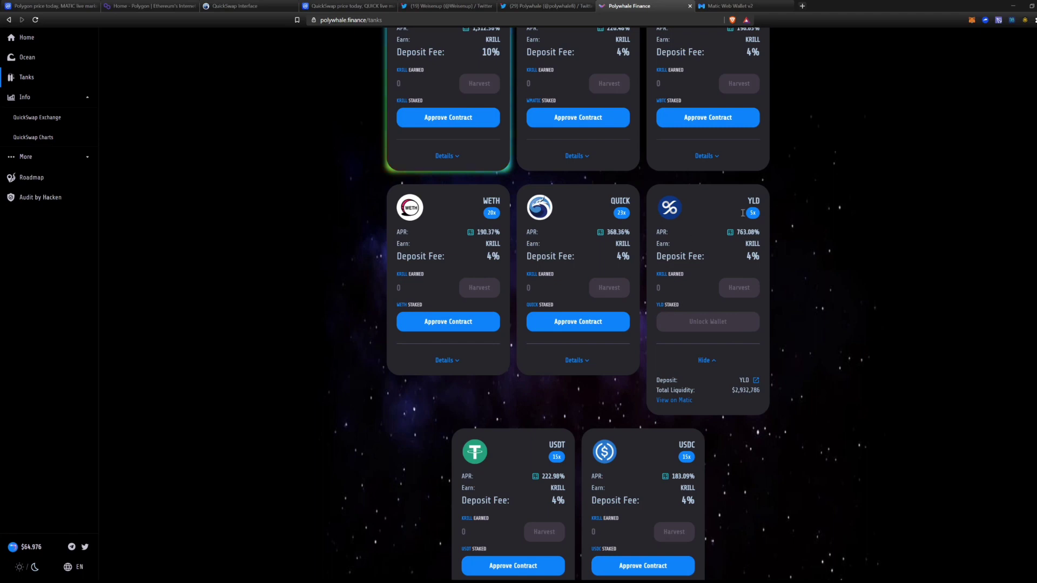
mouse_move(22, 566)
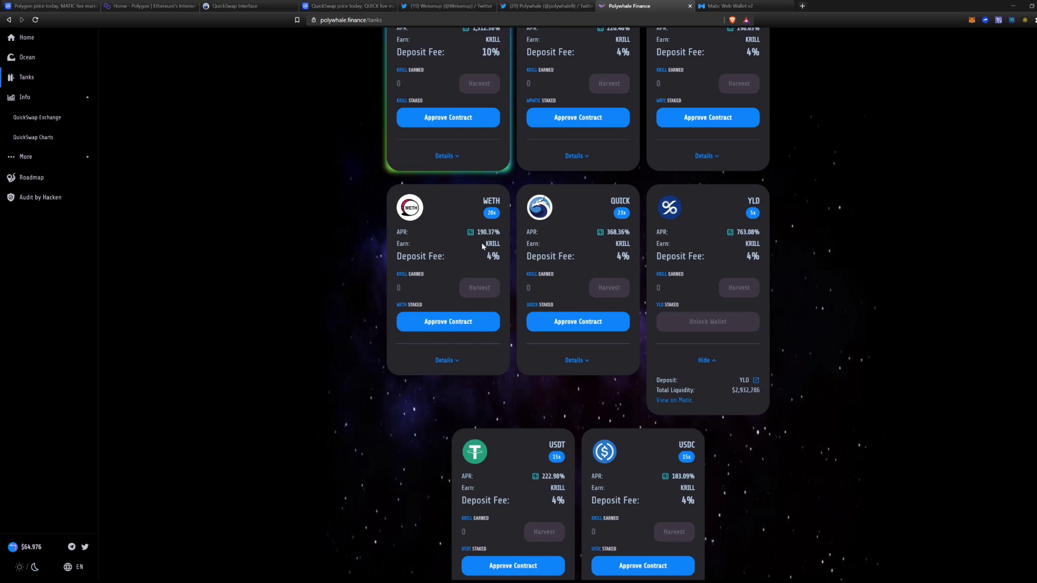
mouse_move(639, 247)
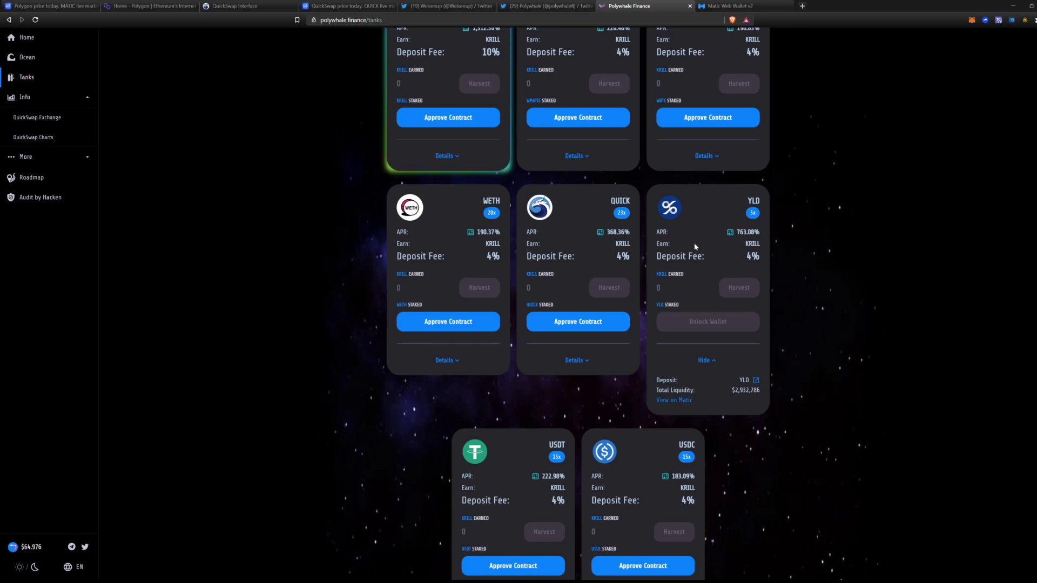
mouse_move(806, 371)
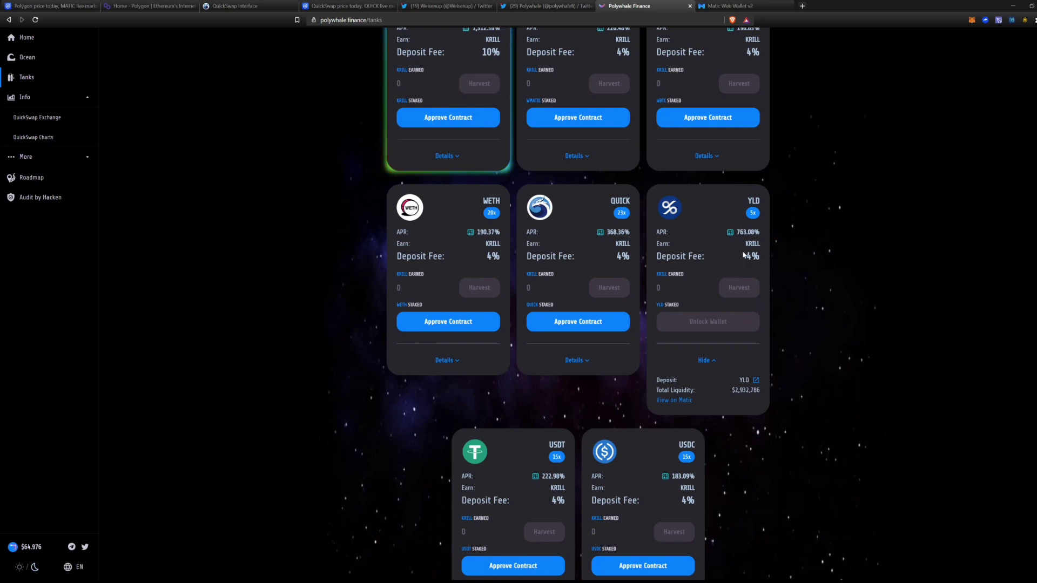
scroll("down", 3)
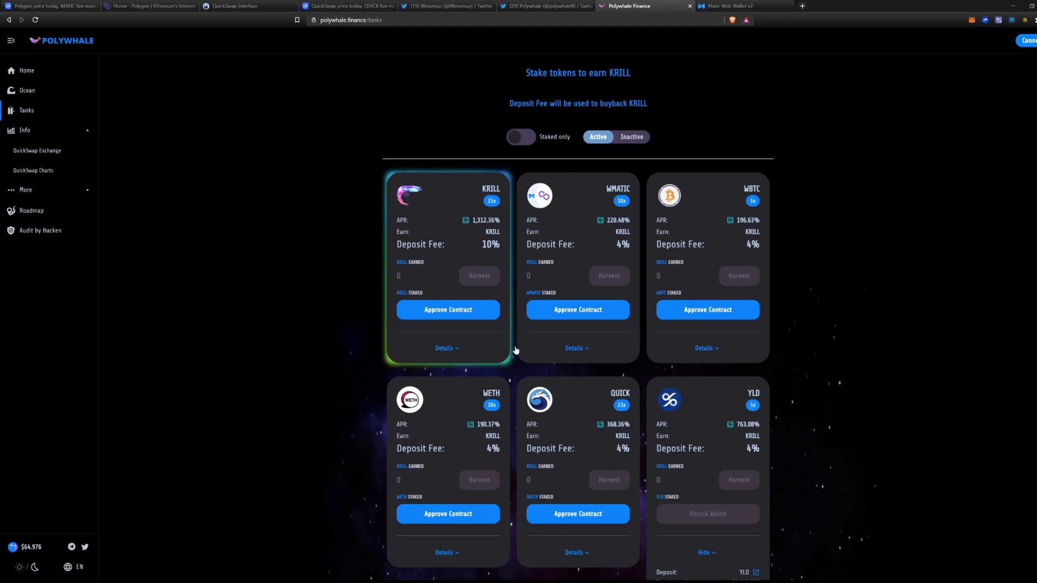
mouse_move(72, 527)
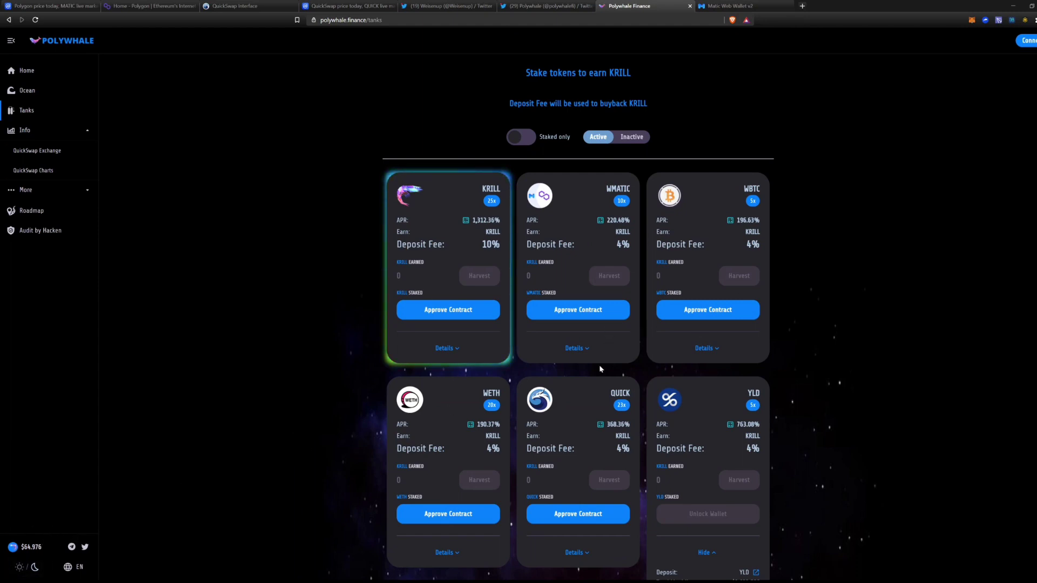
scroll("down", 3)
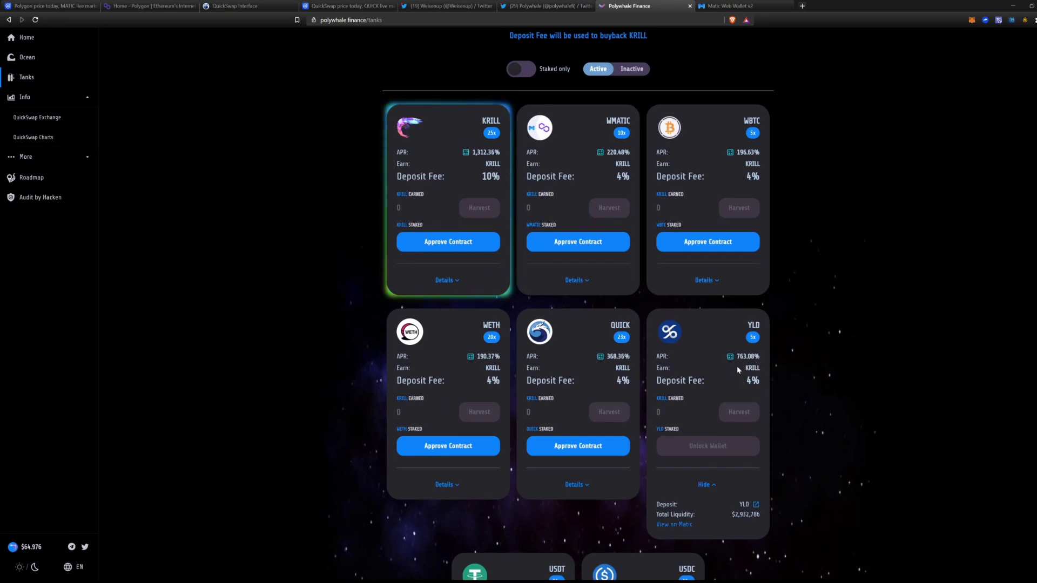
mouse_move(786, 375)
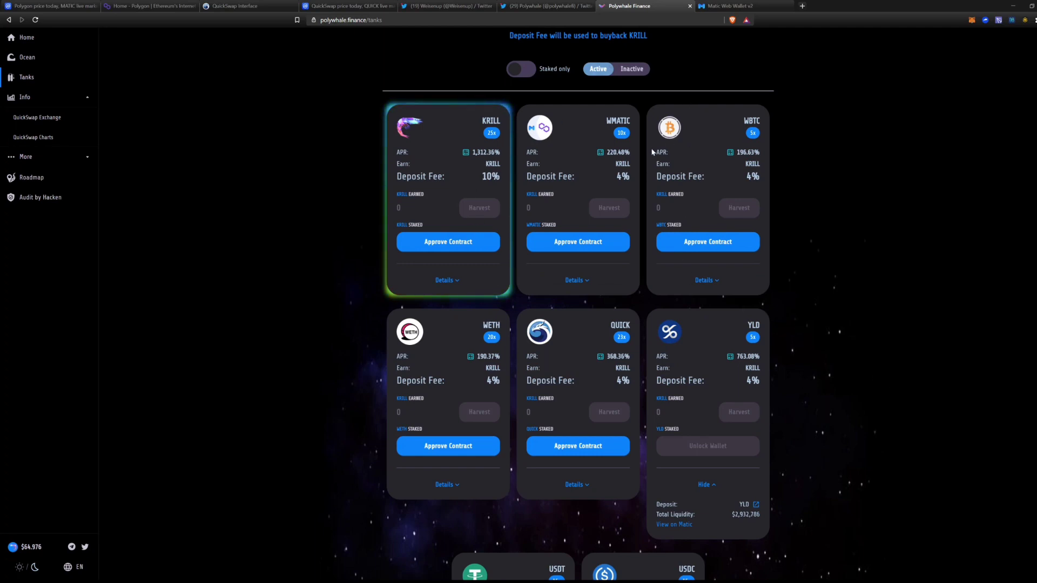
mouse_move(611, 145)
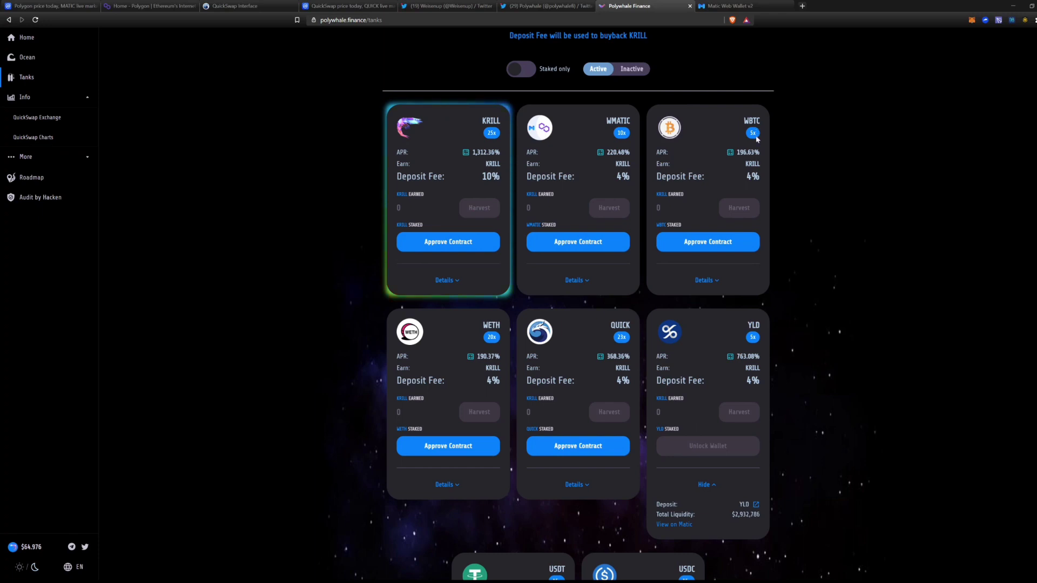
mouse_move(500, 350)
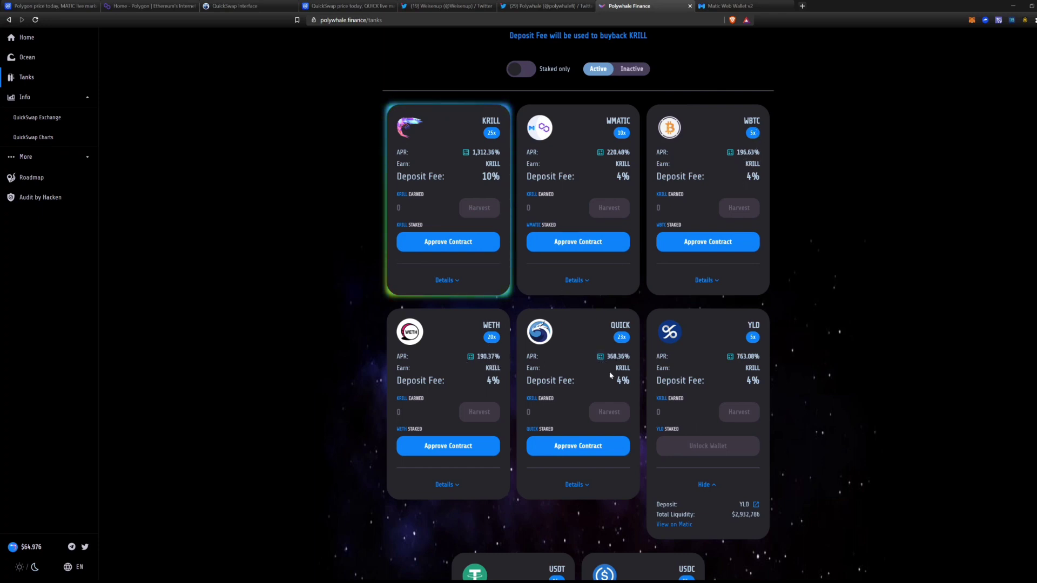
scroll("down", 3)
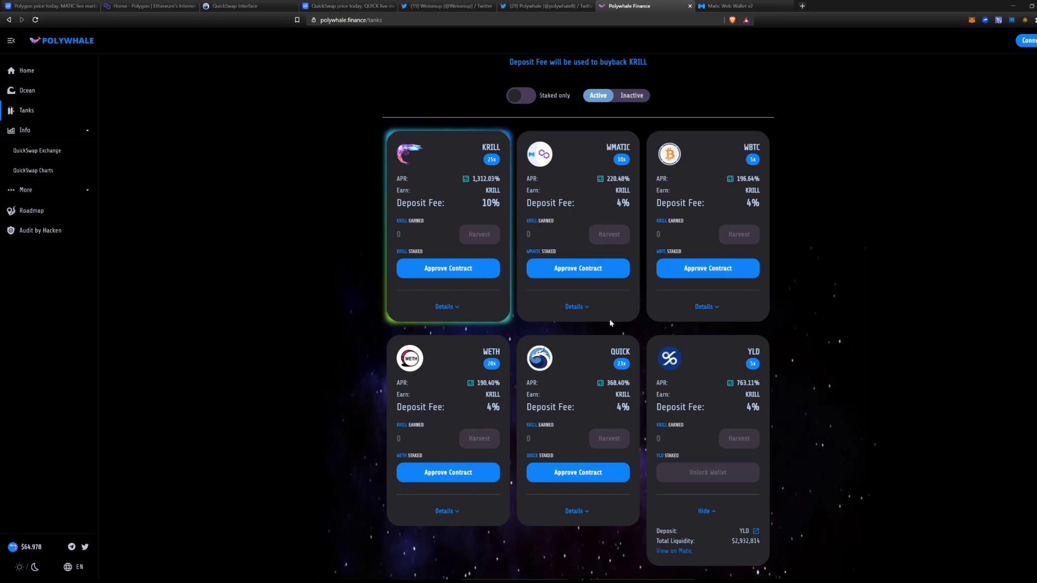
mouse_move(534, 292)
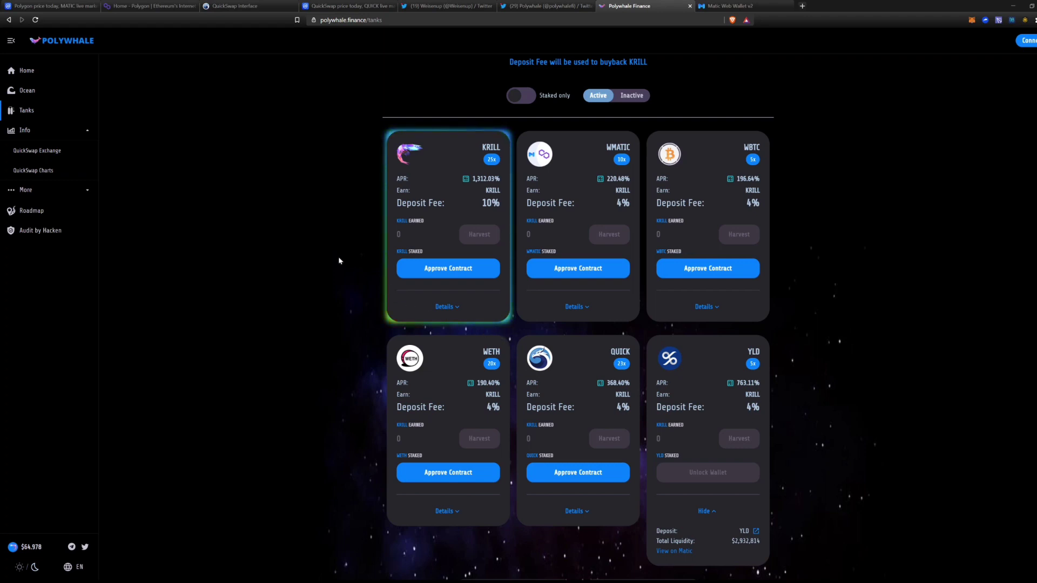
mouse_move(299, 194)
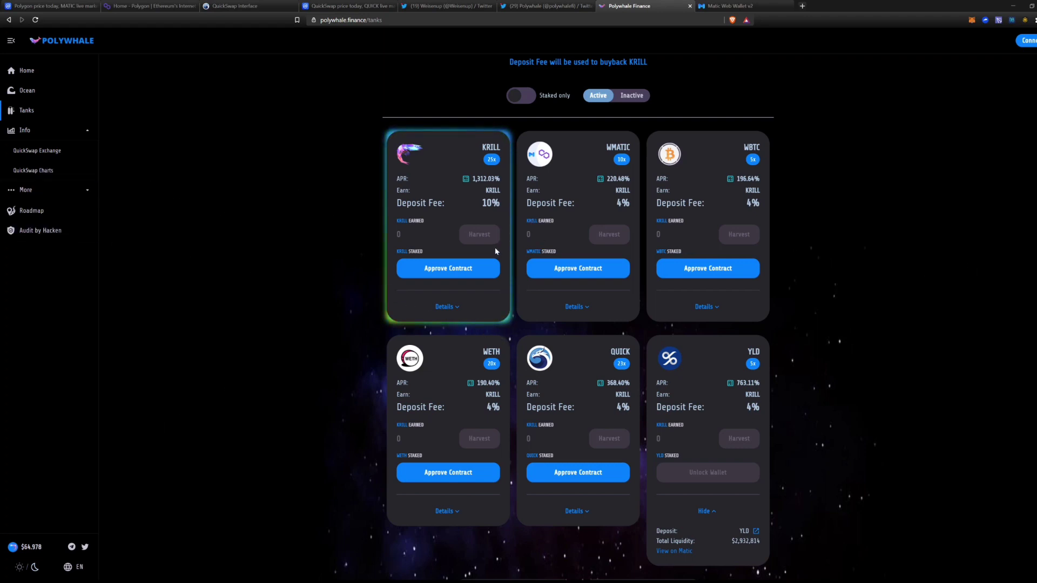
mouse_move(119, 237)
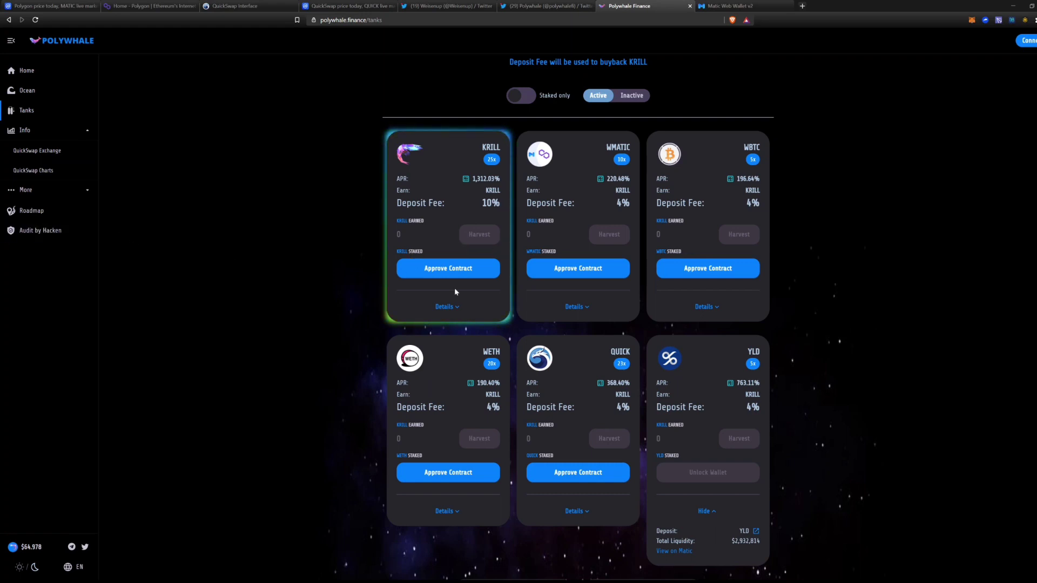
scroll("down", 3)
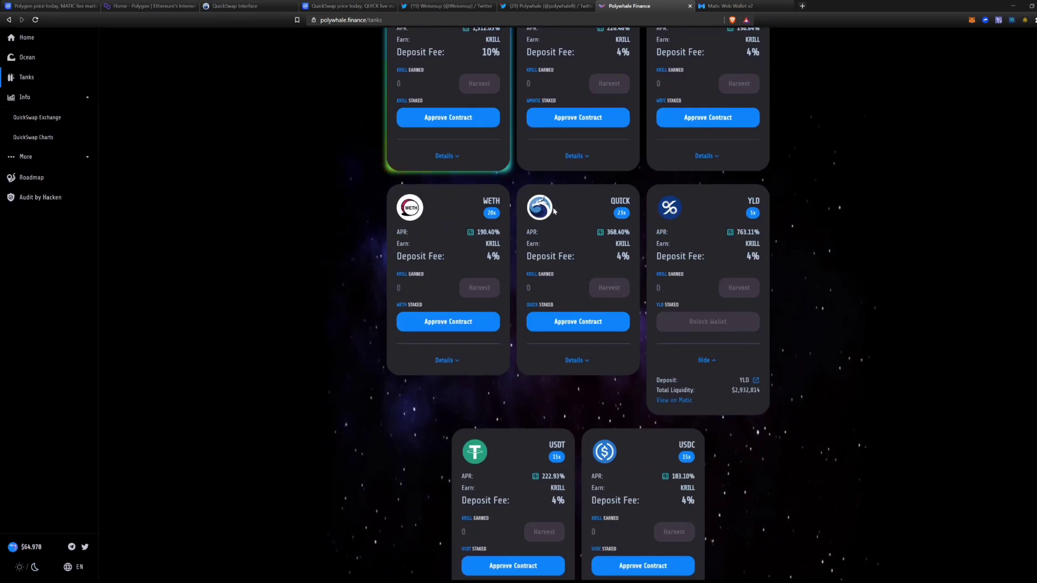
mouse_move(749, 241)
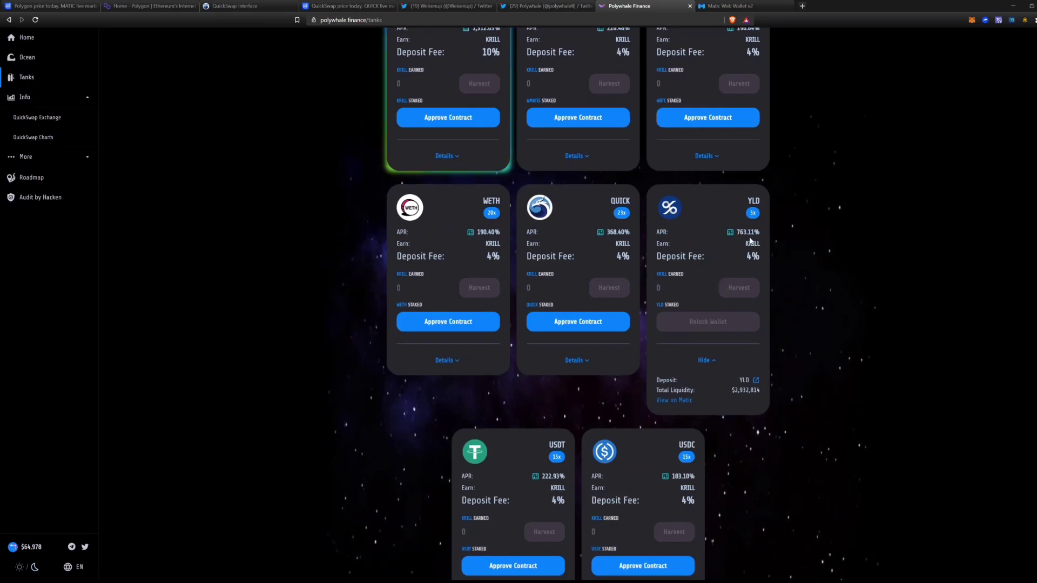
mouse_move(713, 207)
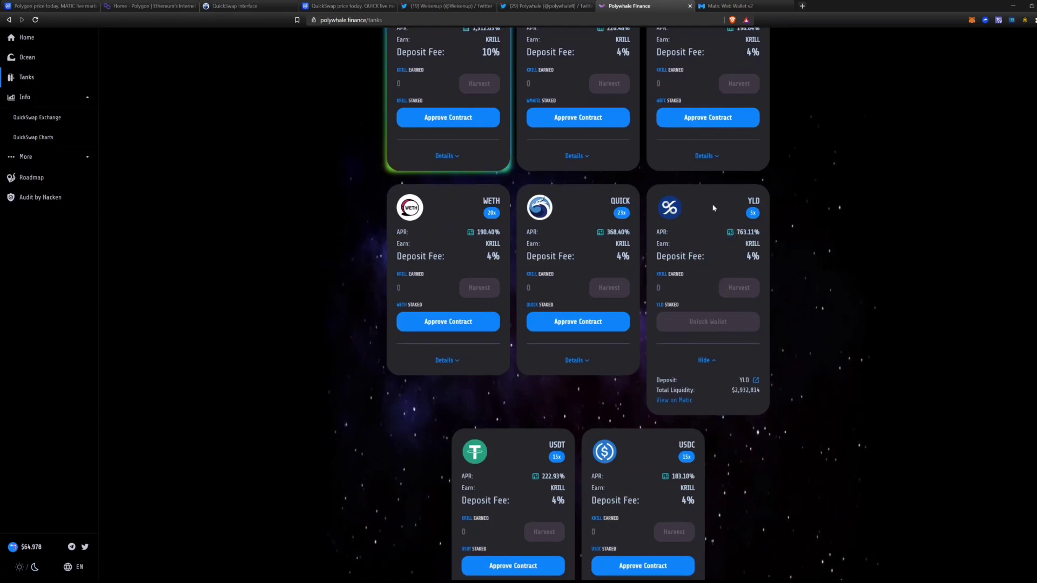
mouse_move(315, 287)
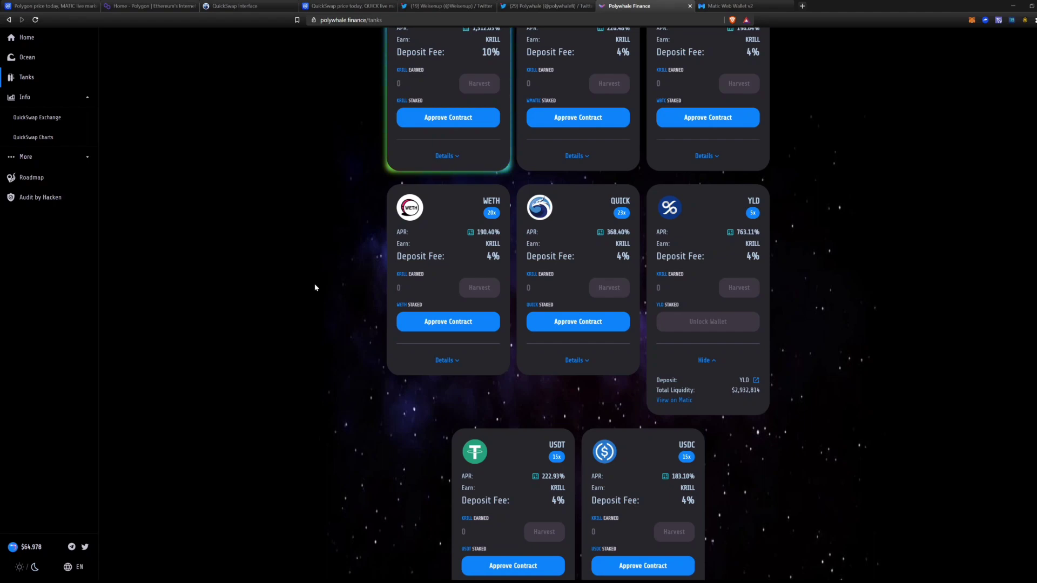
scroll("up", 3)
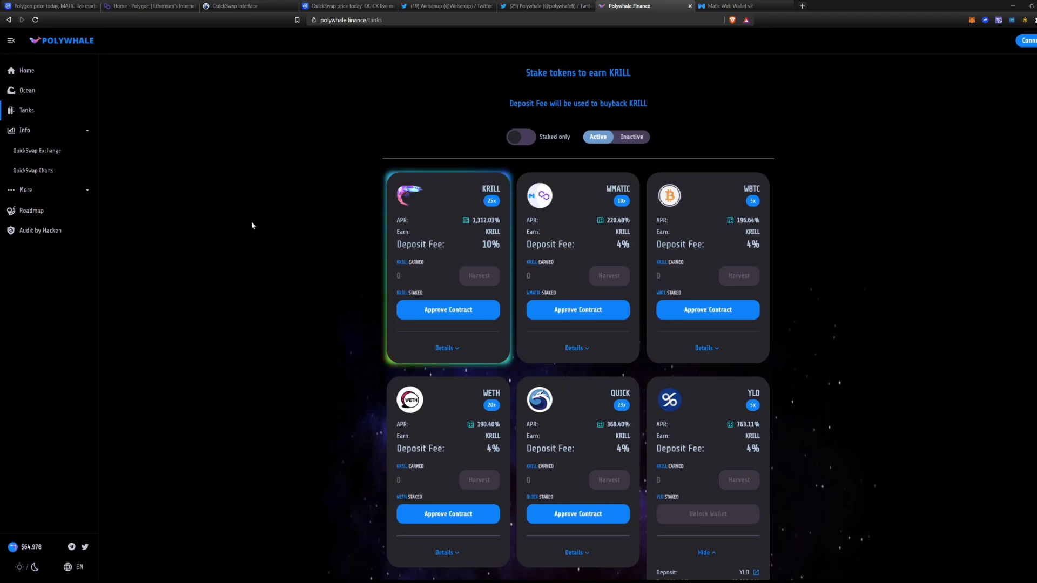
mouse_move(71, 323)
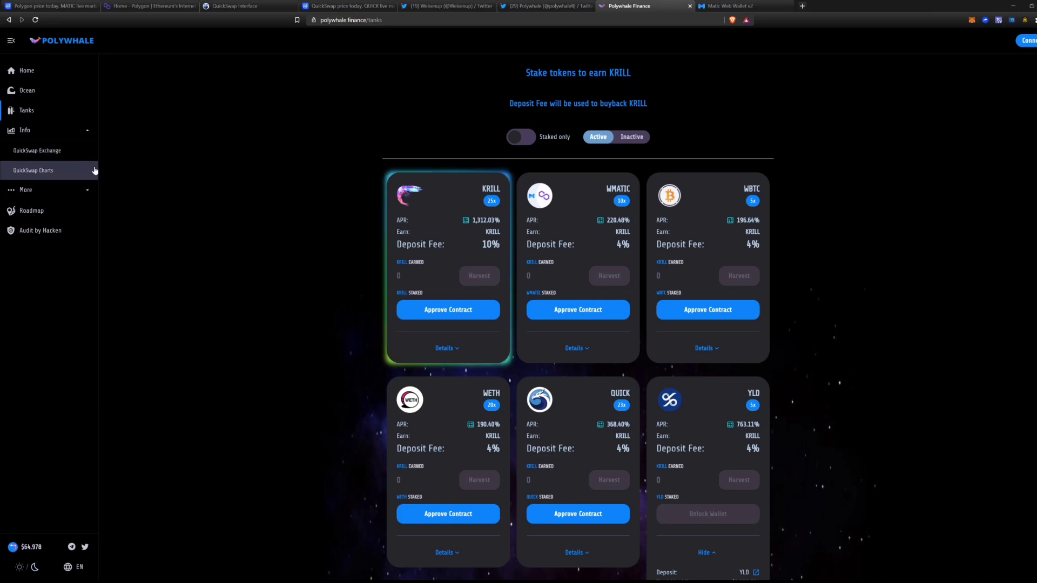
mouse_move(169, 174)
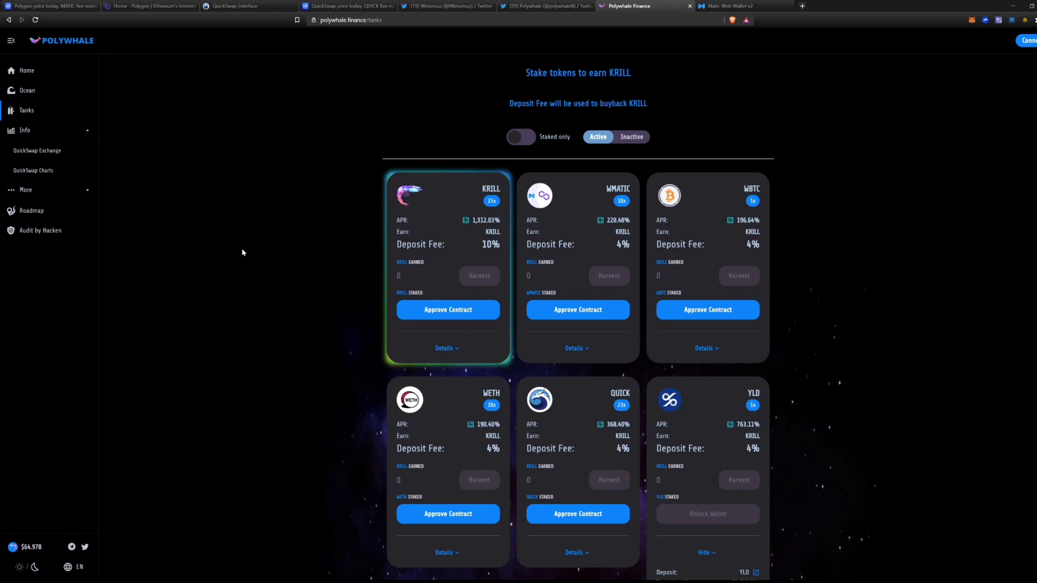
mouse_move(687, 144)
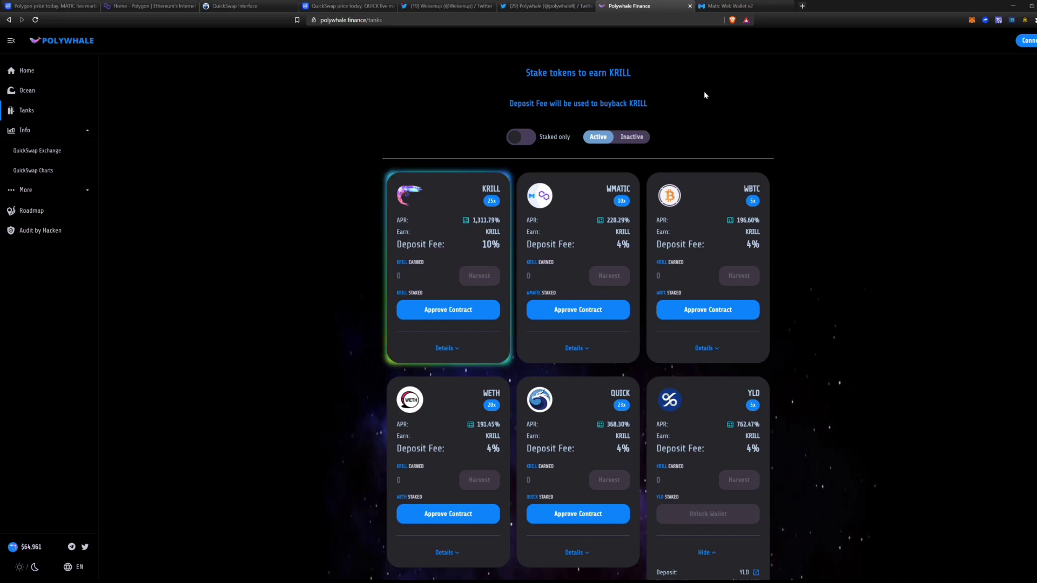
mouse_move(589, 71)
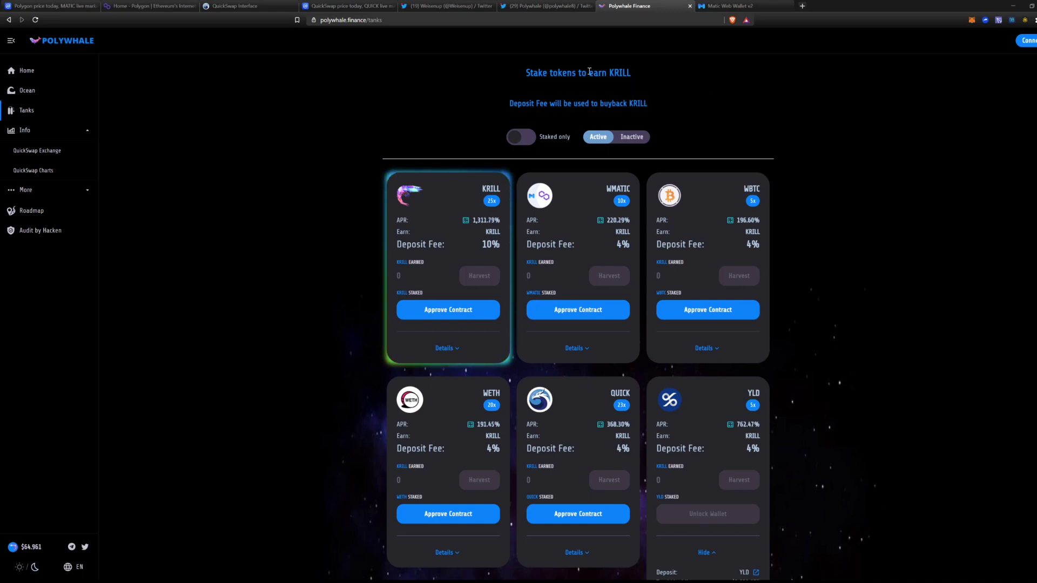
Switch via the Polygon tab to the QuickSwap Interface tab, with MATIC as source token
left_click(150, 6)
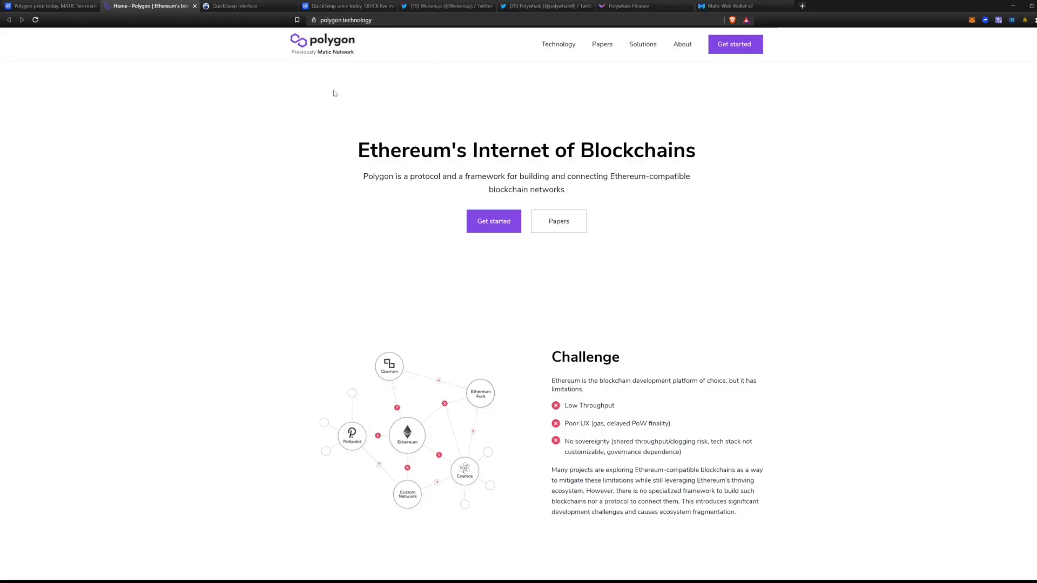
left_click(245, 5)
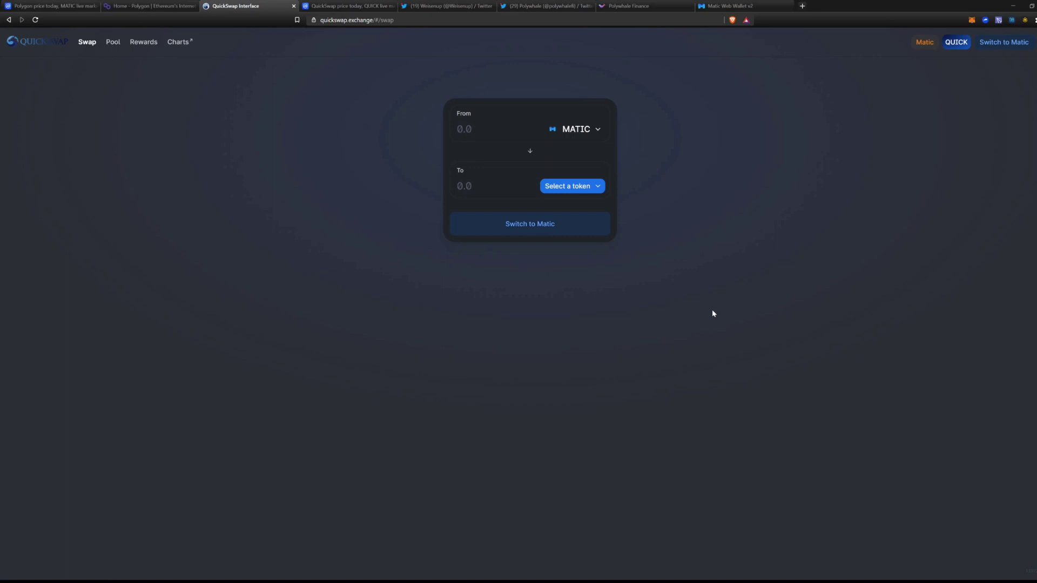
mouse_move(505, 166)
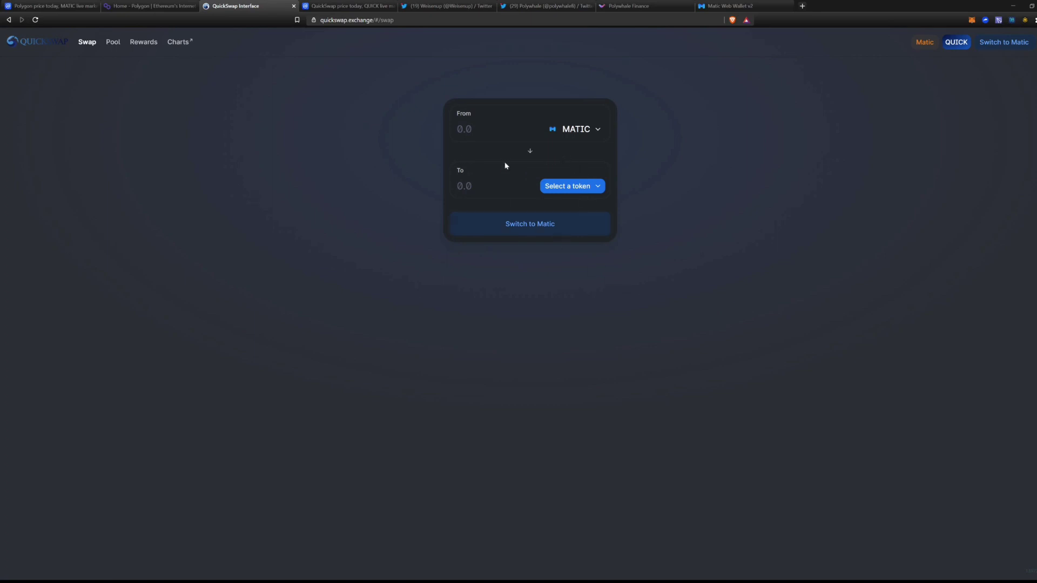